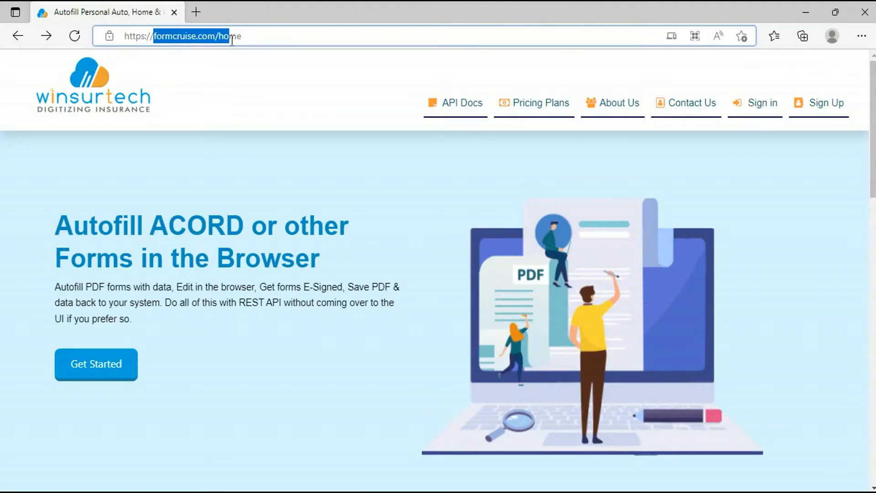
# Sign in to FormCruise through Google with the chosen account and open the Forms menu
pyautogui.click(754, 103)
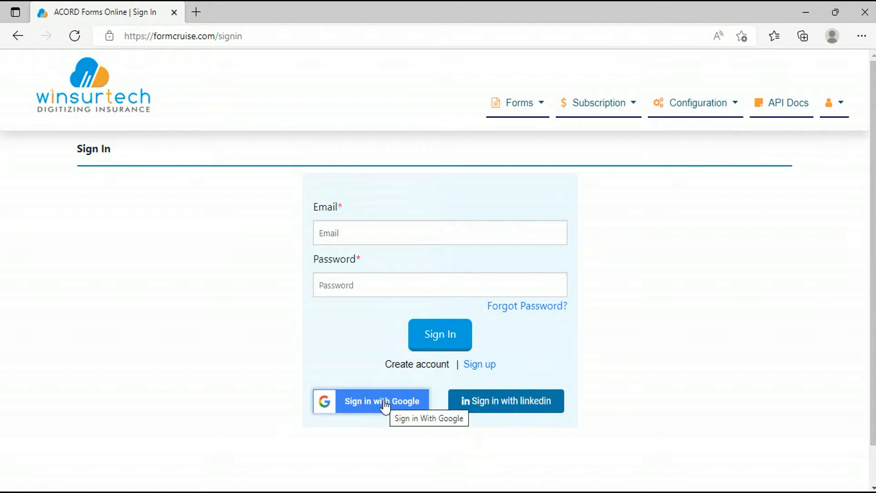
pyautogui.moveTo(344, 389)
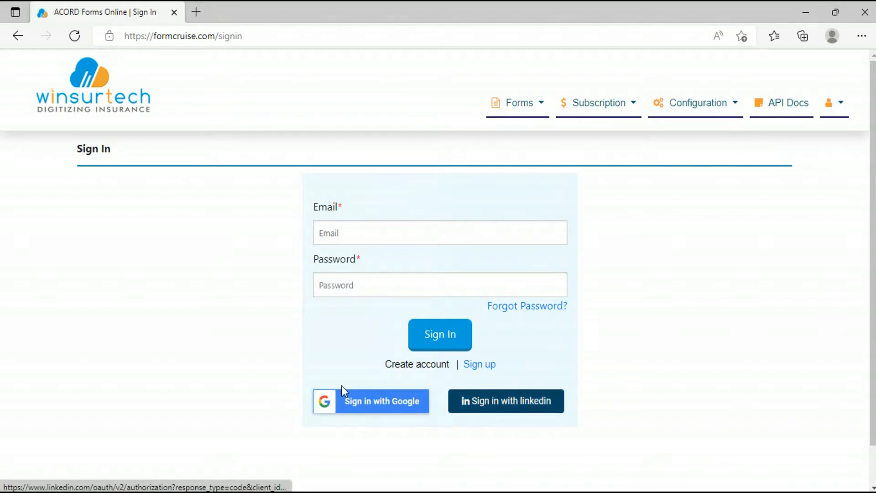
pyautogui.click(370, 400)
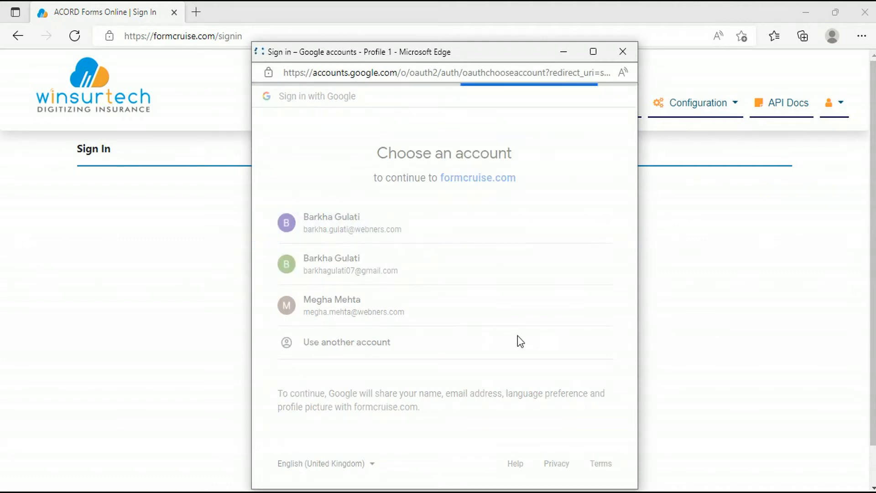
pyautogui.click(330, 222)
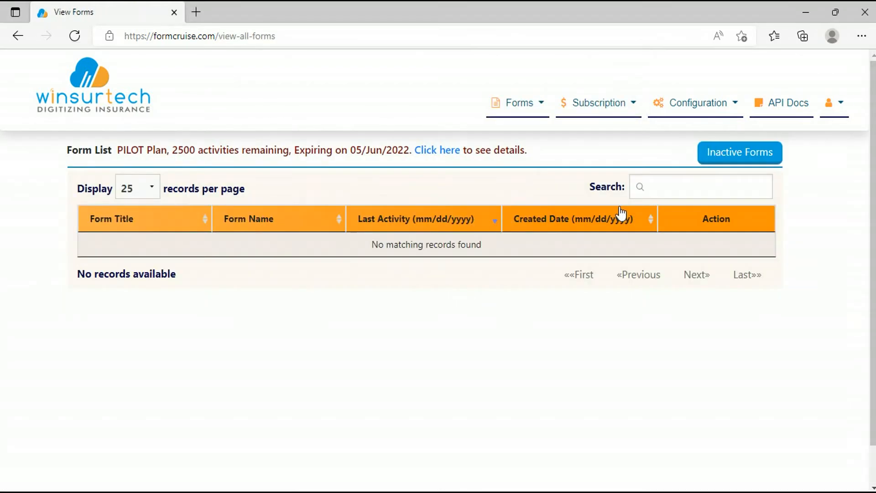
pyautogui.click(517, 103)
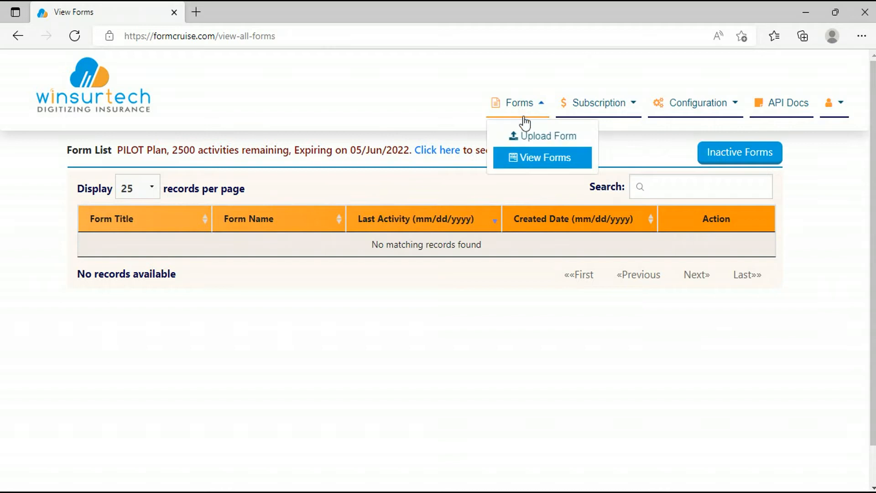
# Upload ACORD-0090-CA-2015-12-Acroform.pdf as a new form titled 'ACORD 90 Form'
pyautogui.click(547, 135)
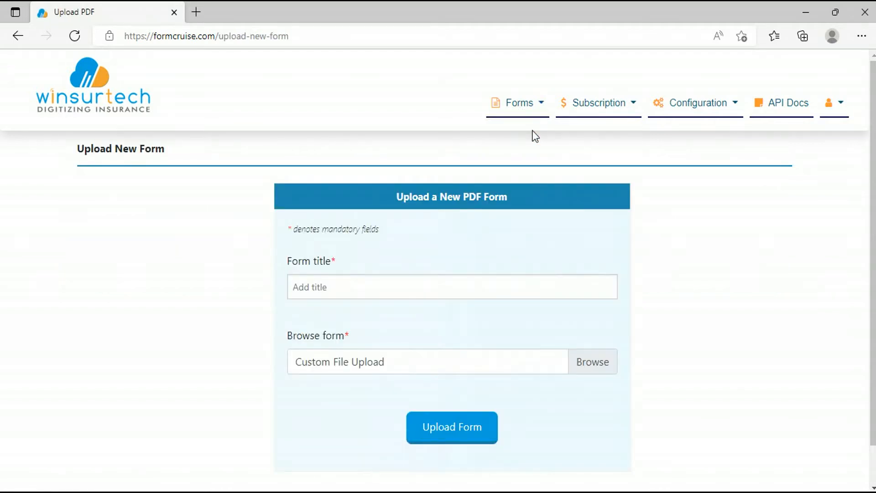
pyautogui.click(451, 286)
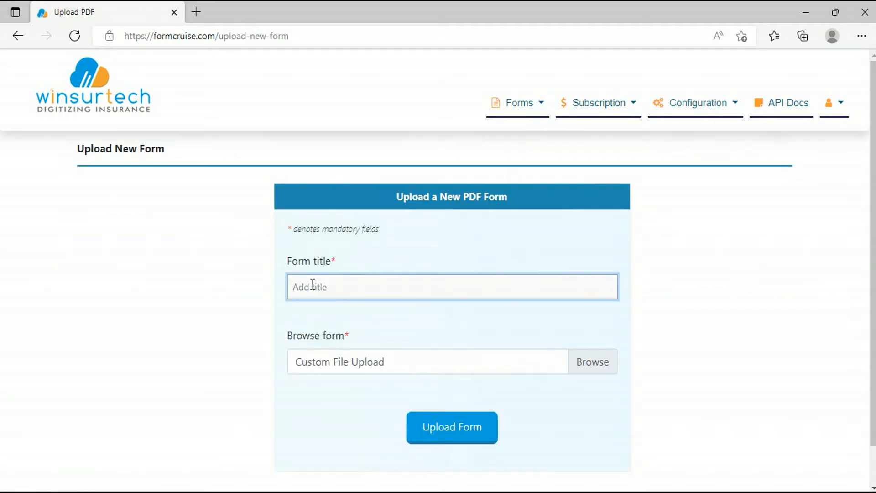
pyautogui.write('ACO')
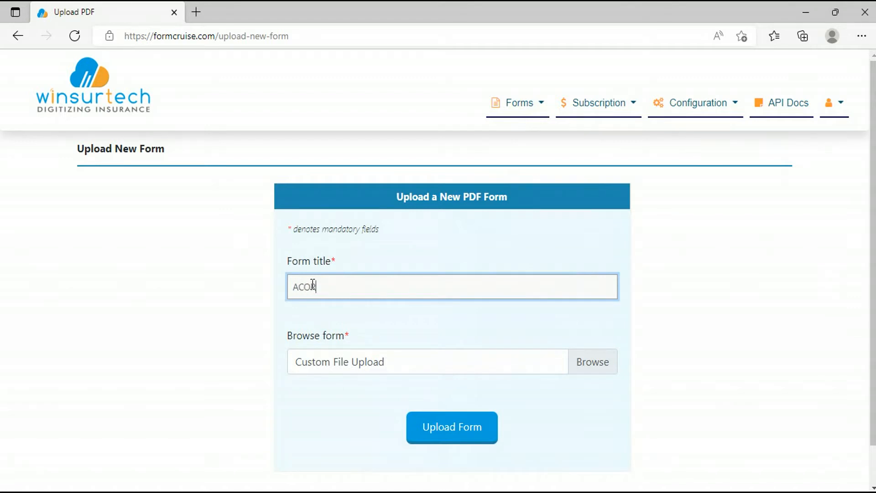
pyautogui.write('RD')
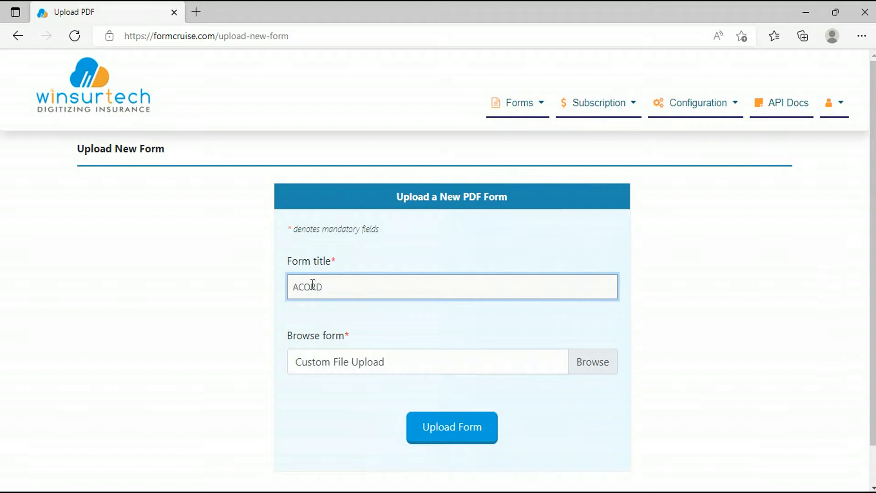
pyautogui.write('90 F')
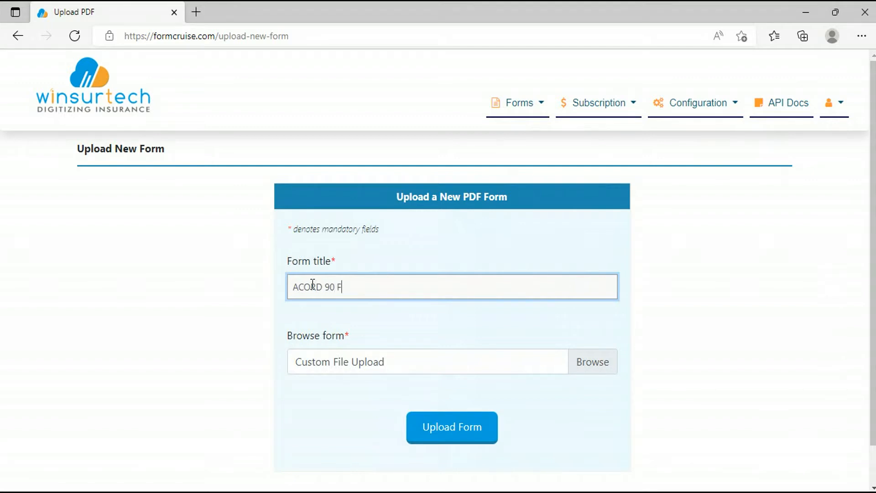
pyautogui.write('orm.')
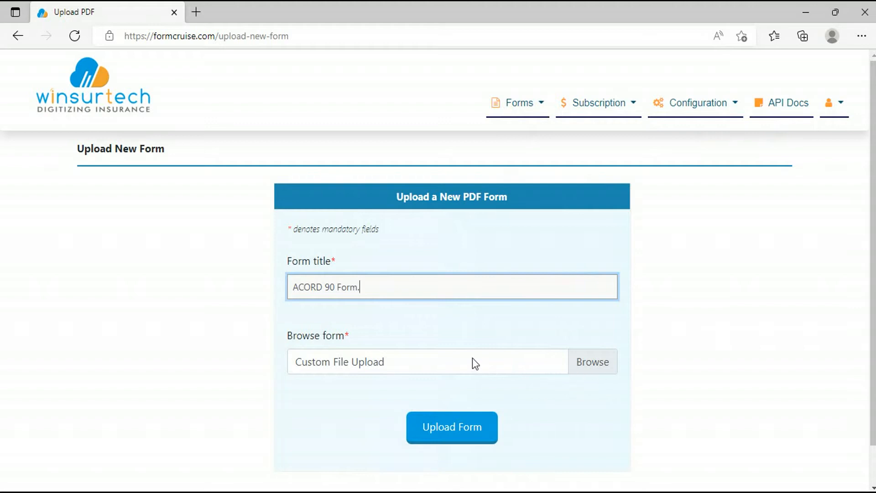
pyautogui.click(592, 361)
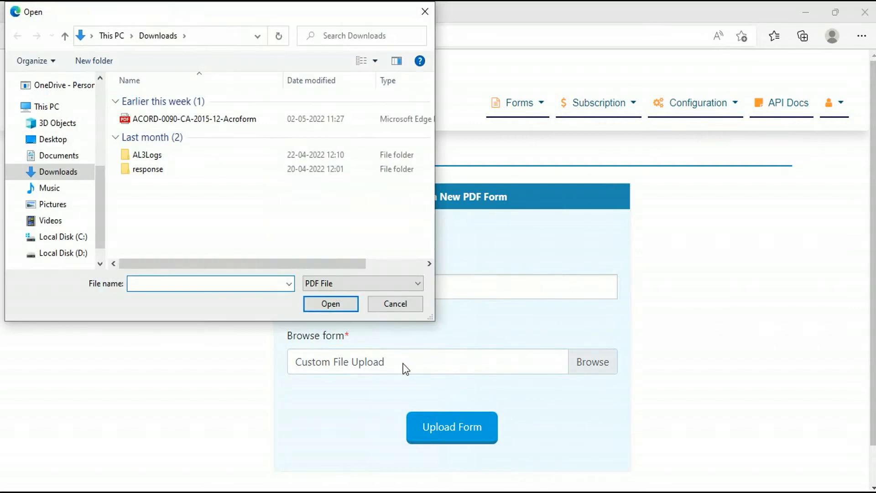
pyautogui.moveTo(394, 355)
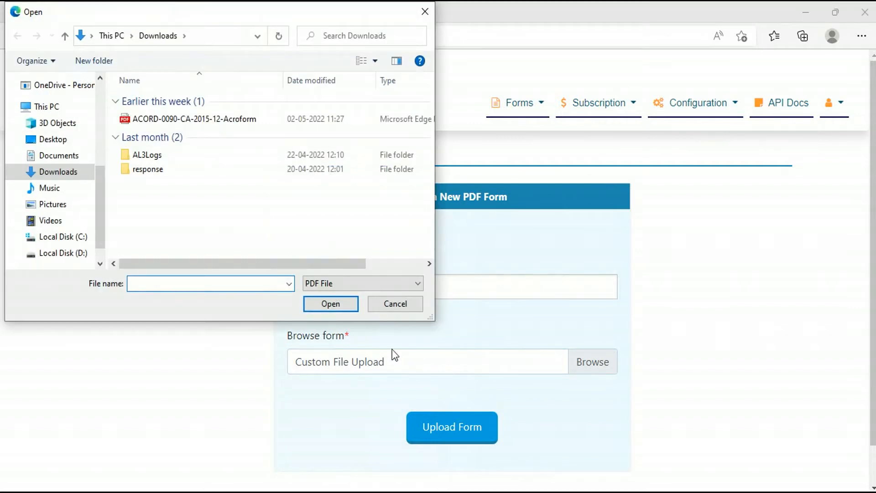
pyautogui.click(192, 118)
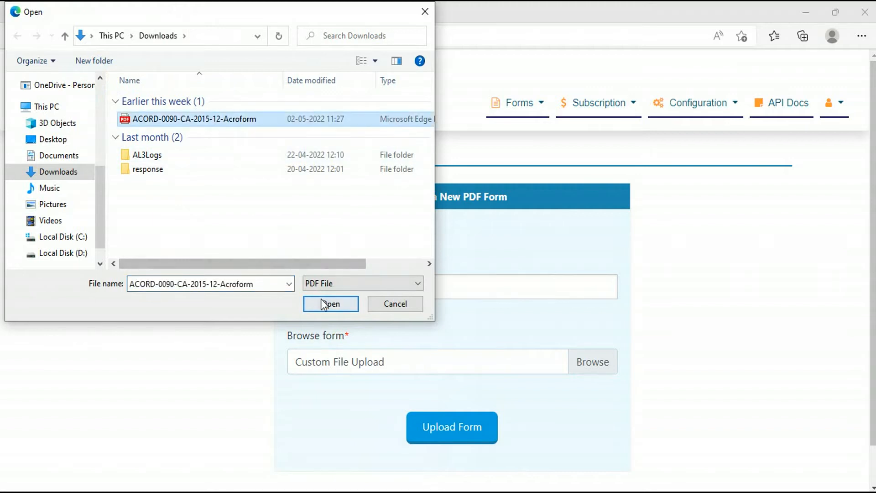
pyautogui.click(329, 304)
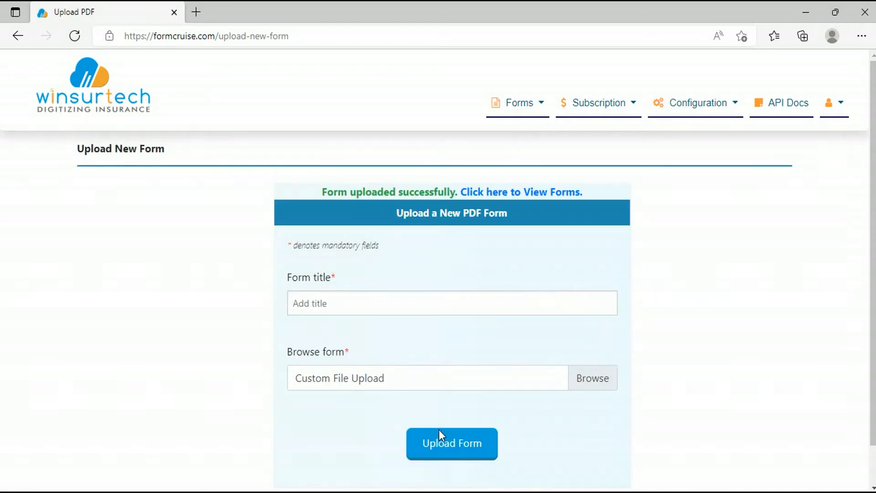
pyautogui.moveTo(390, 261)
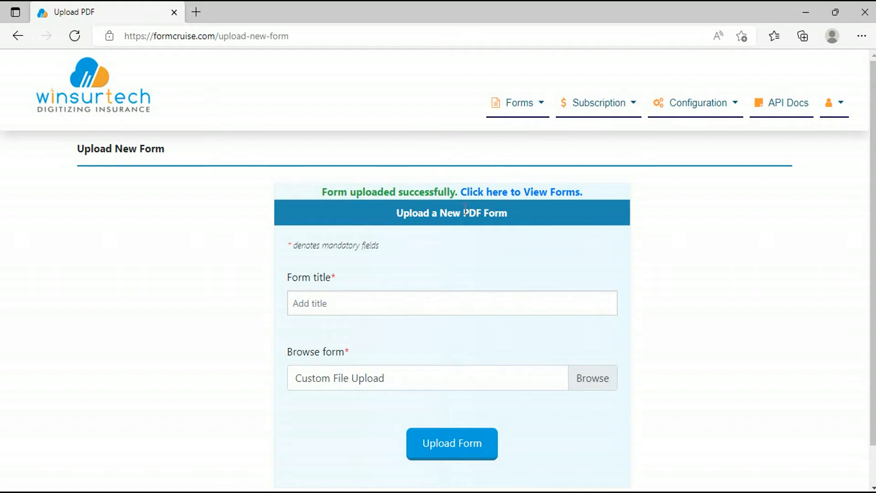
pyautogui.moveTo(518, 103)
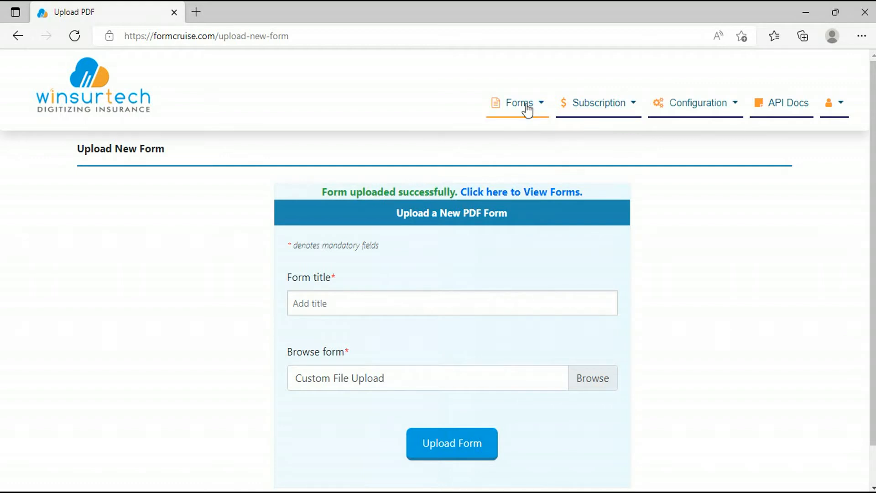
# Go to Forms > View Forms to list the uploaded ACORD 90 Form
pyautogui.click(517, 103)
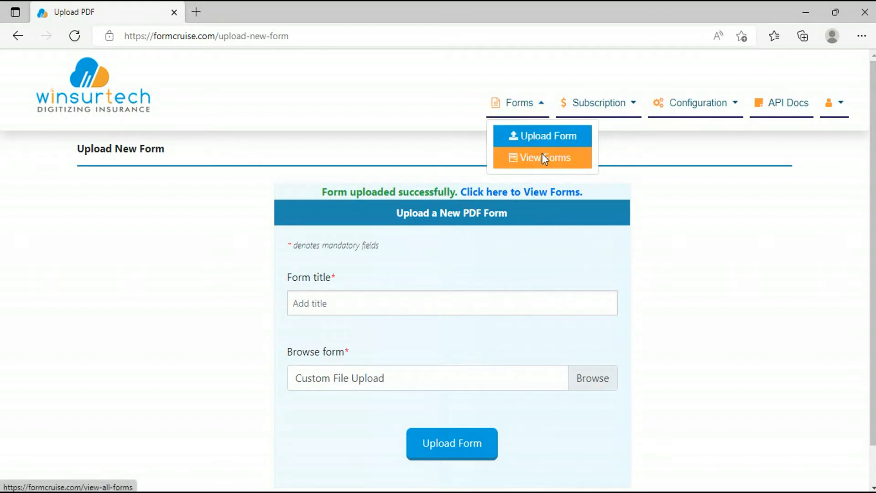
pyautogui.click(542, 157)
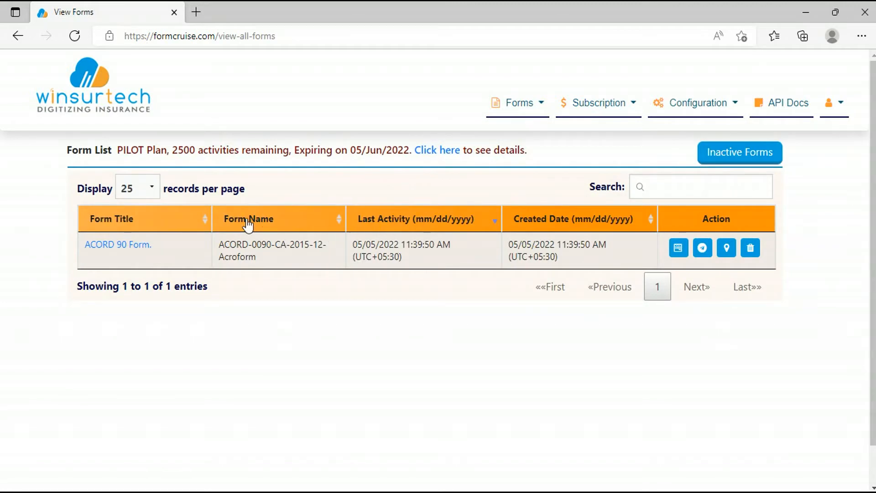
pyautogui.moveTo(632, 334)
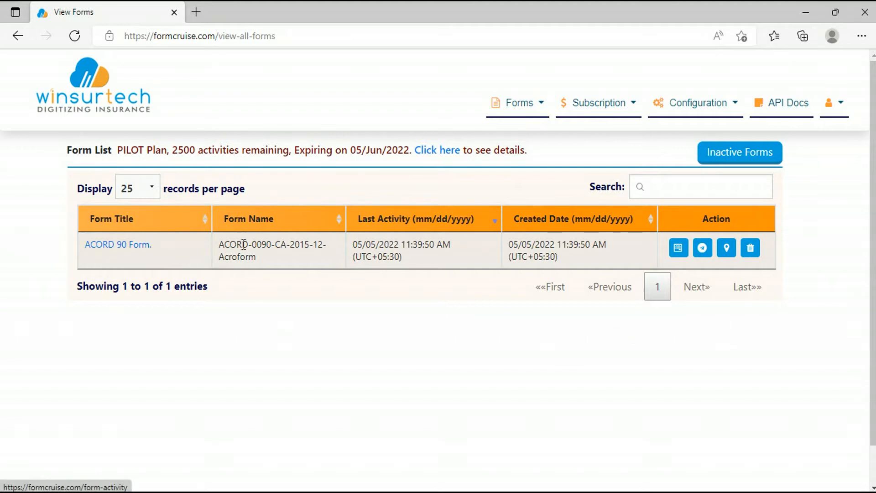
pyautogui.moveTo(592, 239)
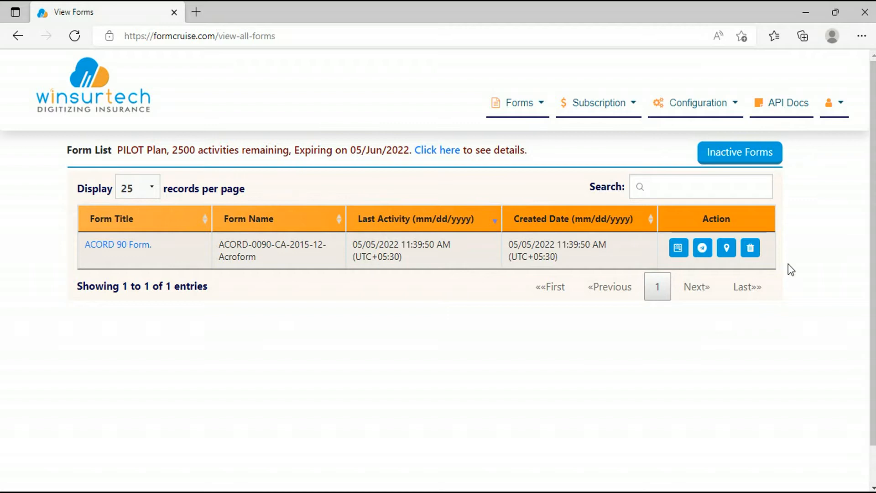
pyautogui.moveTo(692, 259)
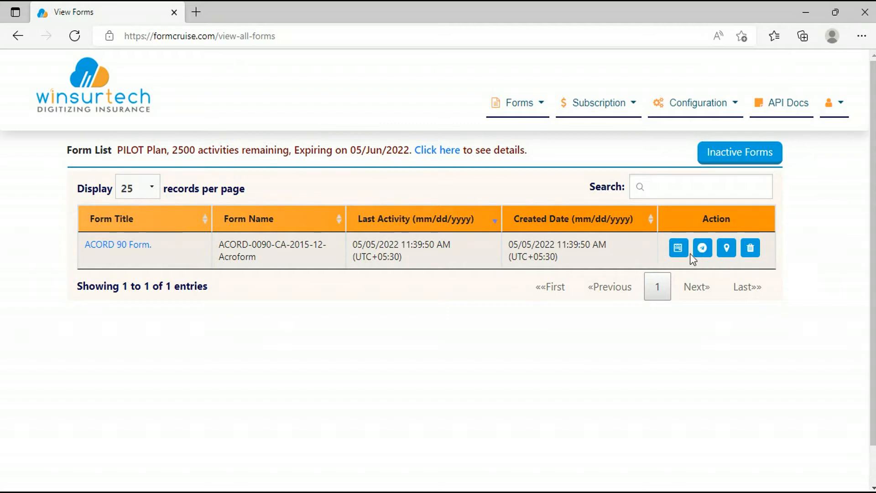
pyautogui.moveTo(678, 247)
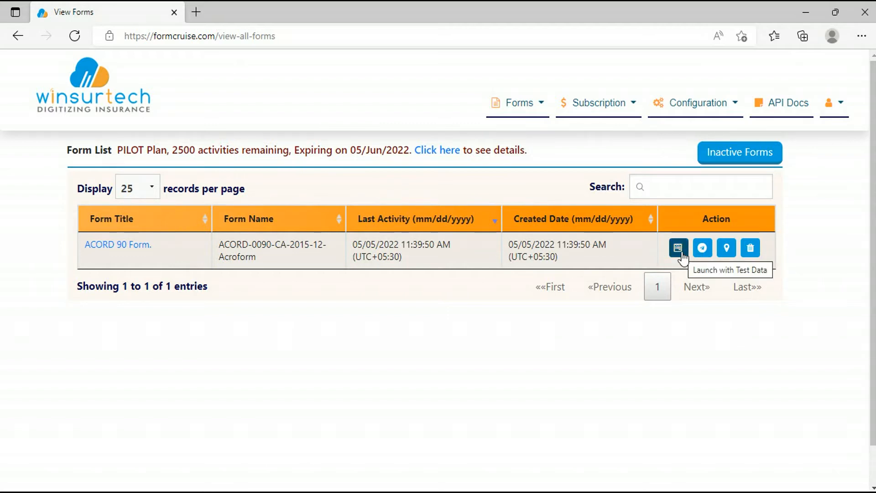
pyautogui.moveTo(701, 247)
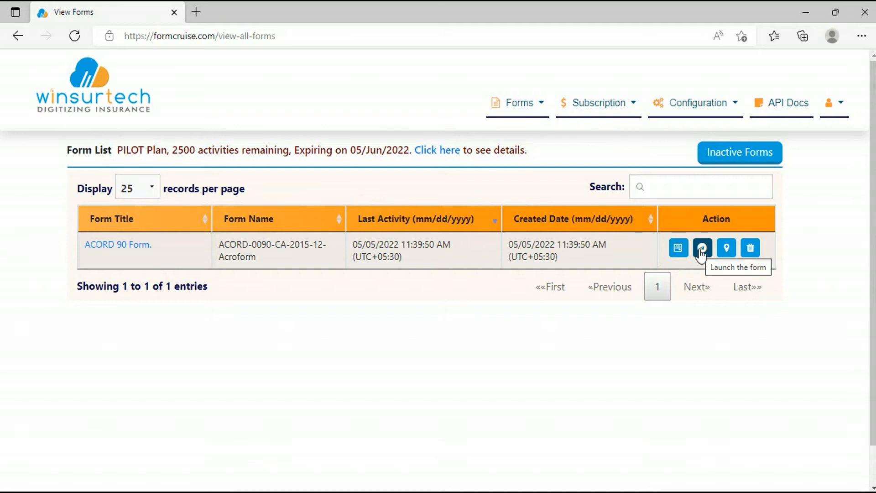
pyautogui.moveTo(726, 248)
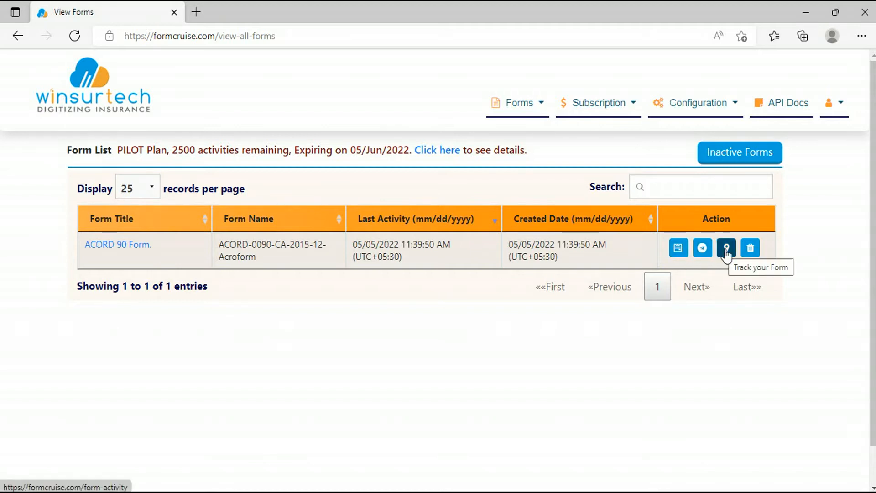
pyautogui.moveTo(750, 247)
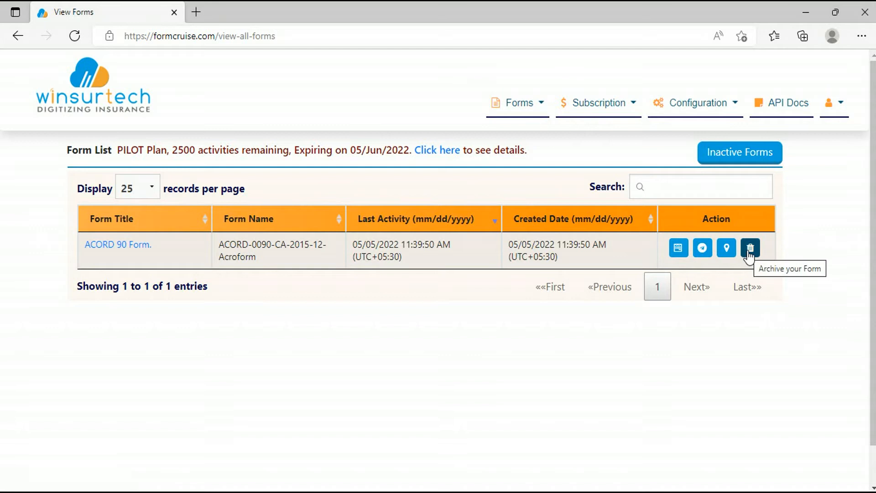
pyautogui.moveTo(700, 262)
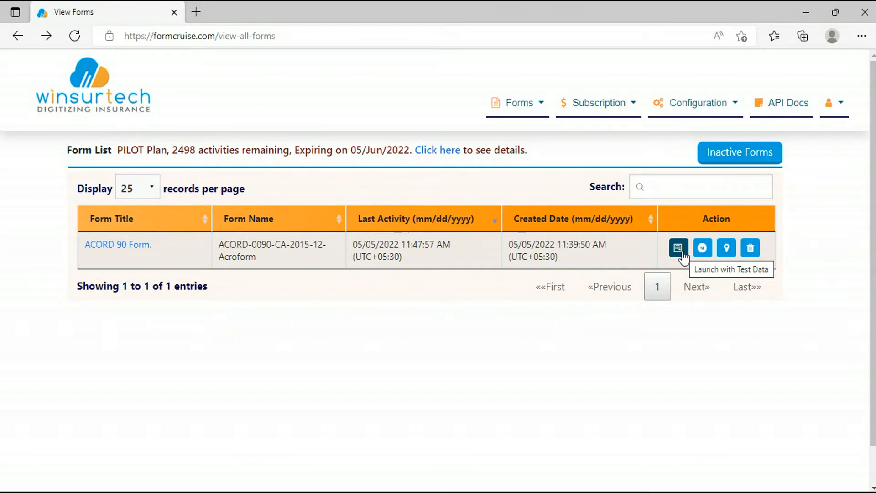
# Launch ACORD 90 Form with test data, review the label JSON, and open it prefilled
pyautogui.click(678, 247)
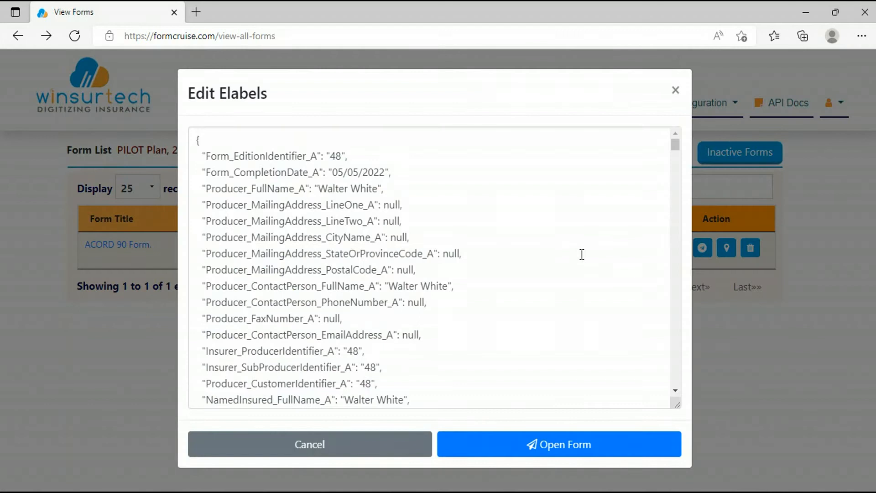
pyautogui.moveTo(500, 268)
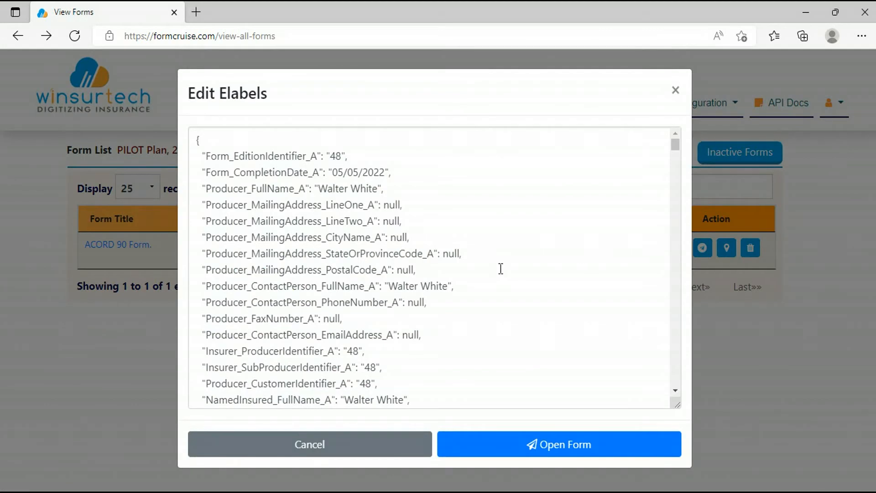
pyautogui.scroll(-3)
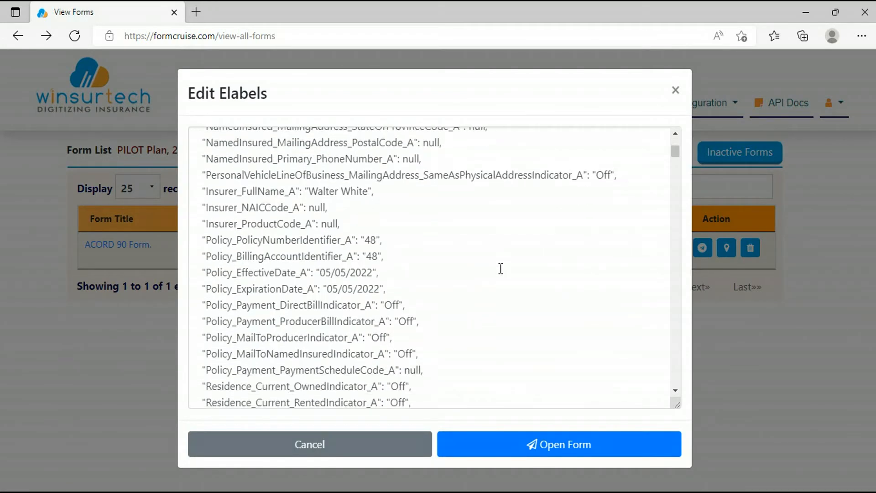
pyautogui.scroll(-3)
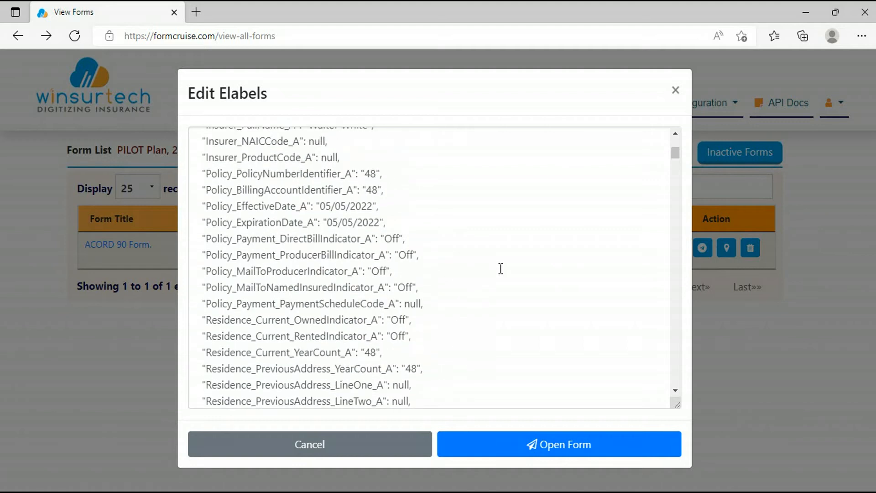
pyautogui.scroll(-3)
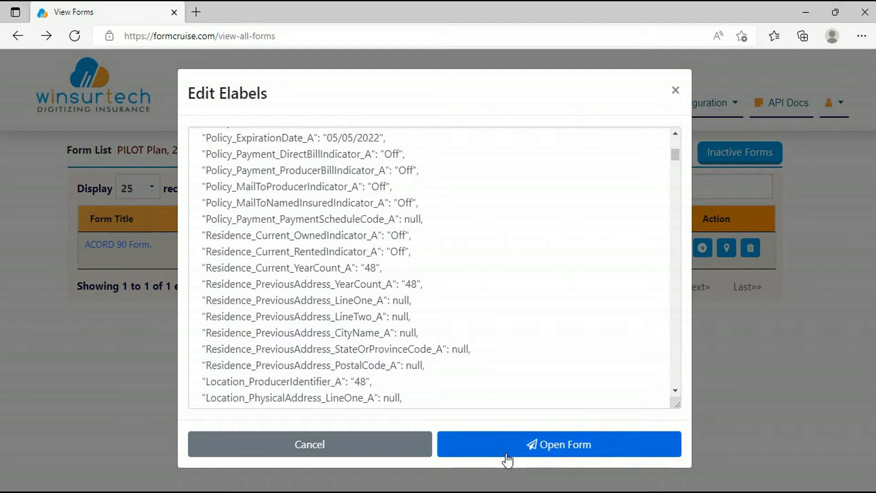
pyautogui.click(558, 444)
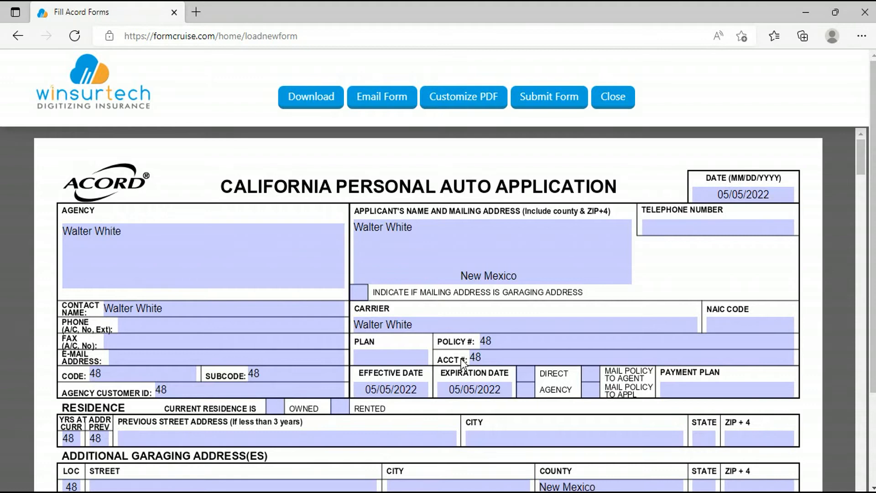
# Change Agency to 'Walter White, Sr.', policy number to 481, NAIC code to 1033, and submit
pyautogui.scroll(-3)
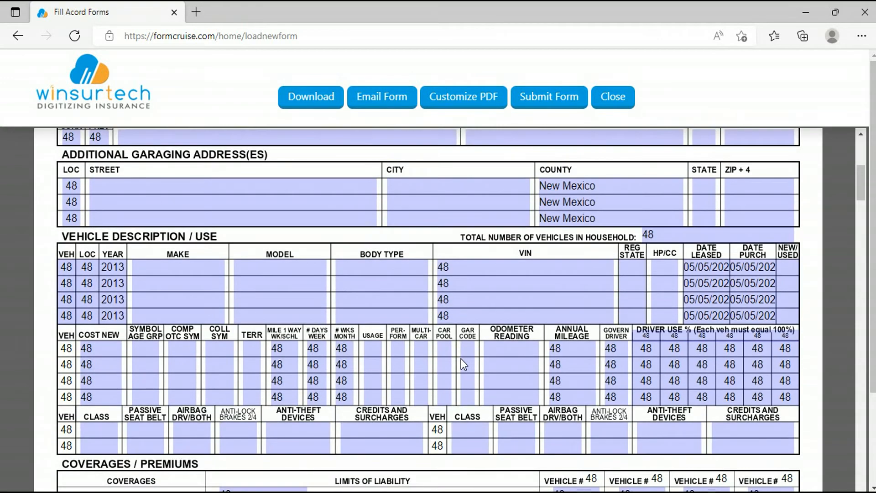
pyautogui.scroll(-3)
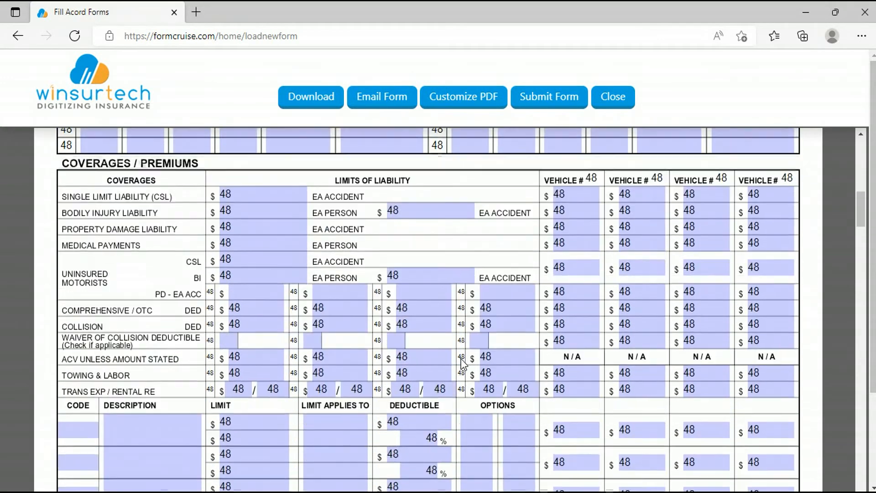
pyautogui.scroll(3)
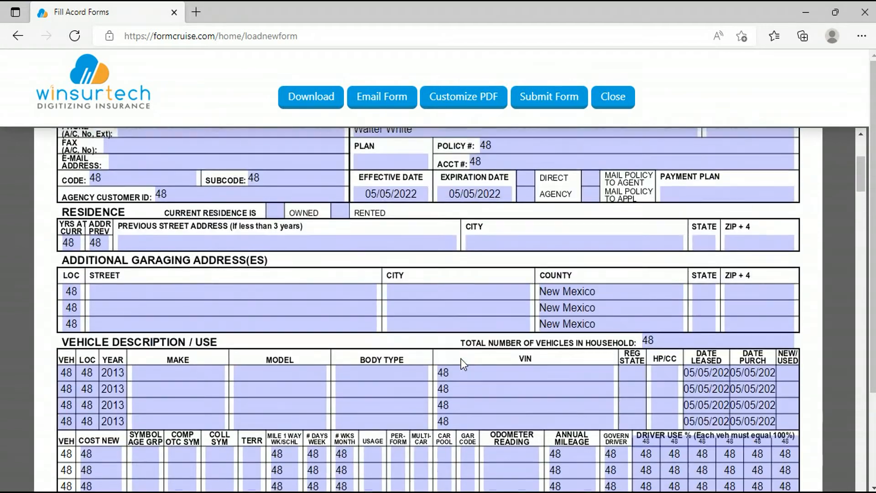
pyautogui.scroll(3)
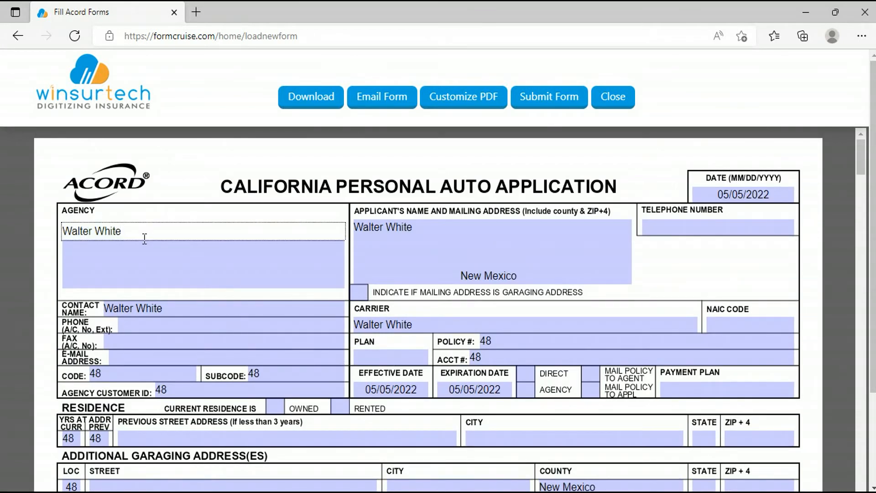
pyautogui.write(',')
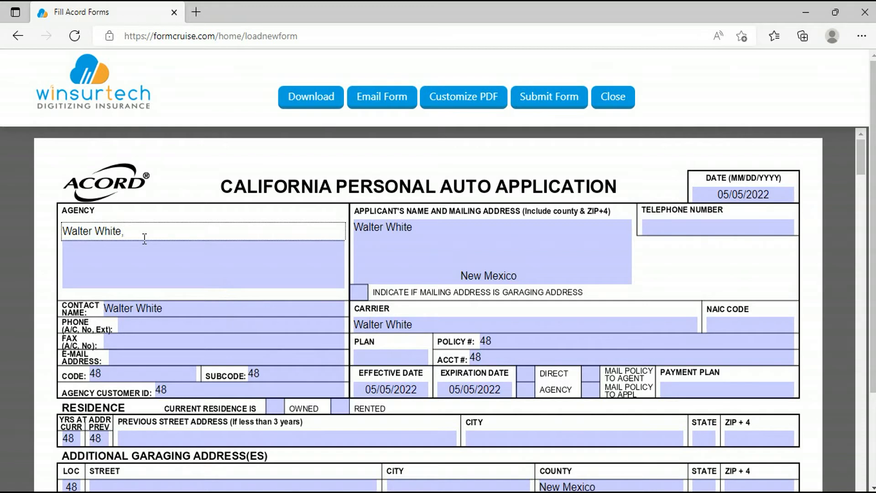
pyautogui.write('Sr.')
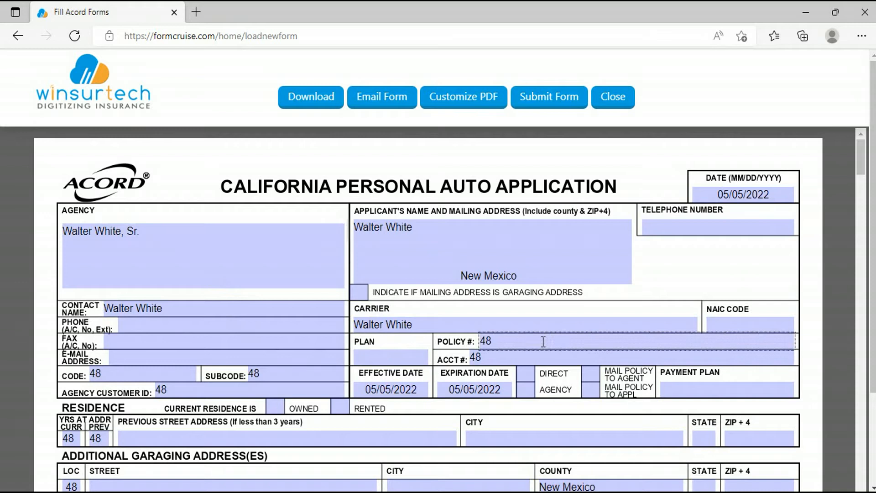
pyautogui.write('1')
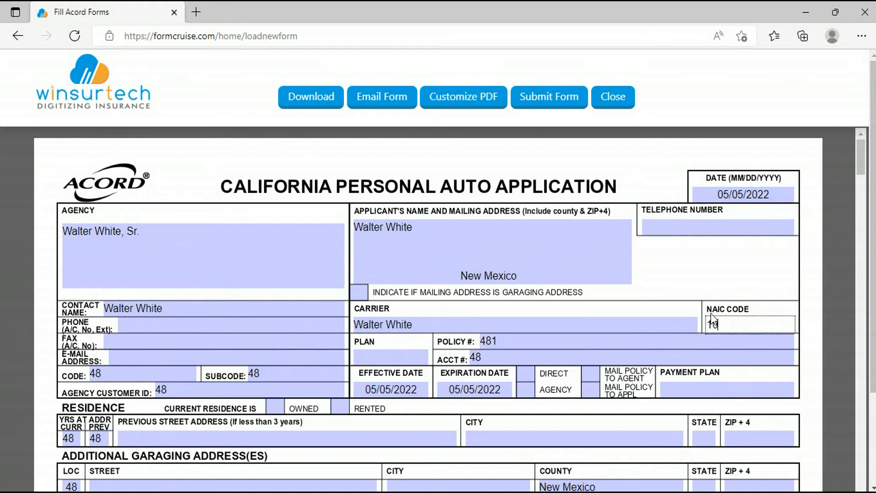
pyautogui.write('1033')
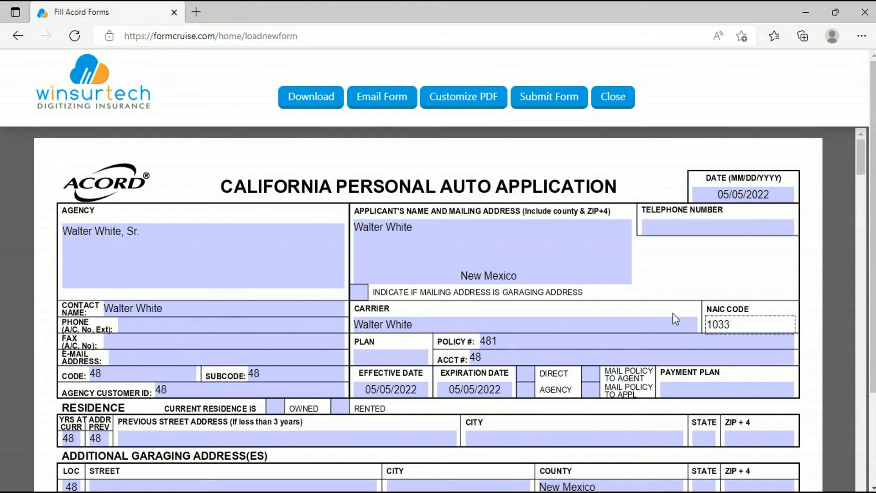
pyautogui.click(548, 97)
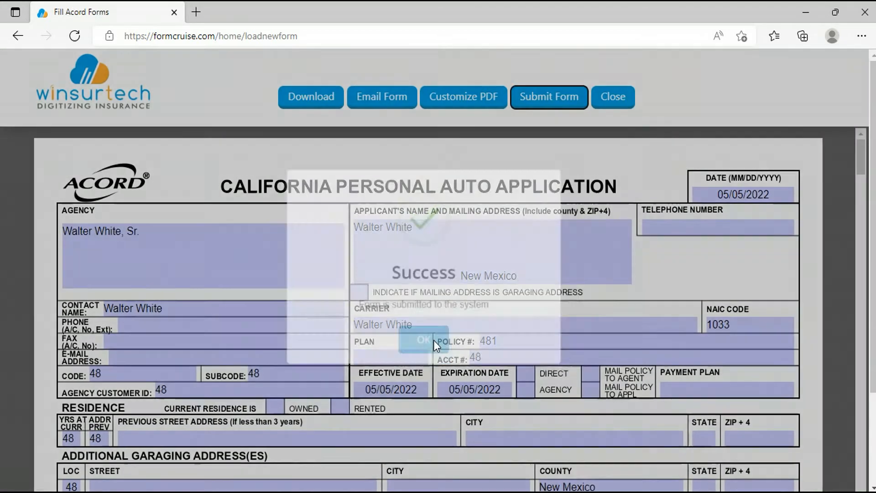
# Acknowledge the submission success message and close the form
pyautogui.click(422, 341)
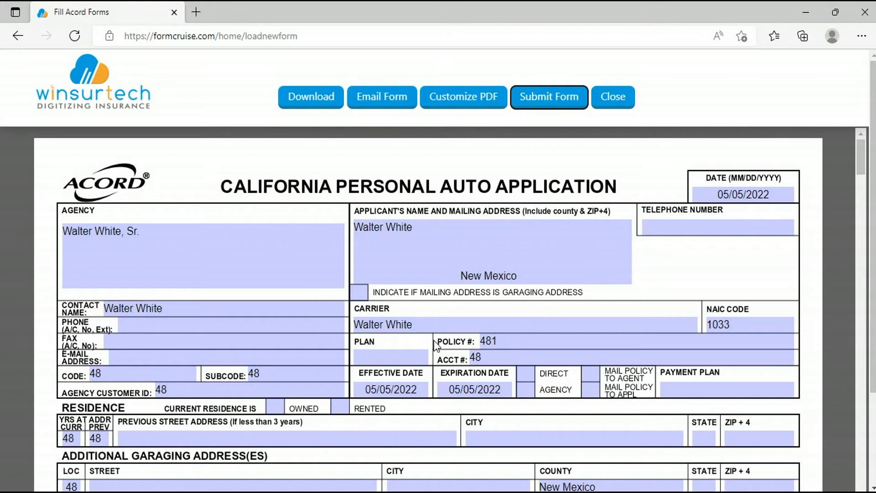
pyautogui.moveTo(614, 109)
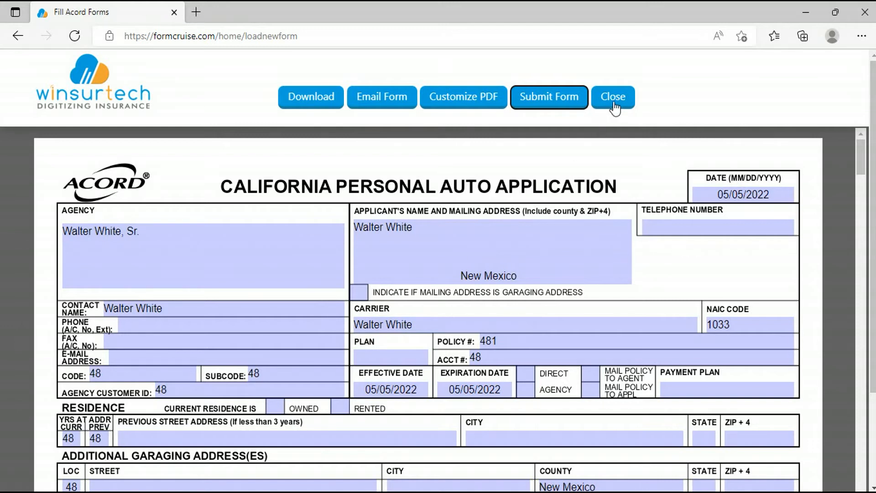
pyautogui.click(613, 97)
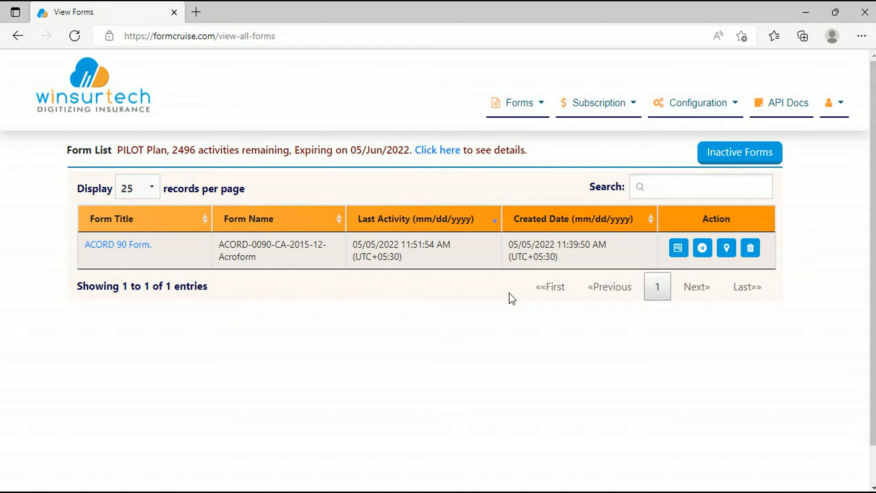
pyautogui.click(725, 248)
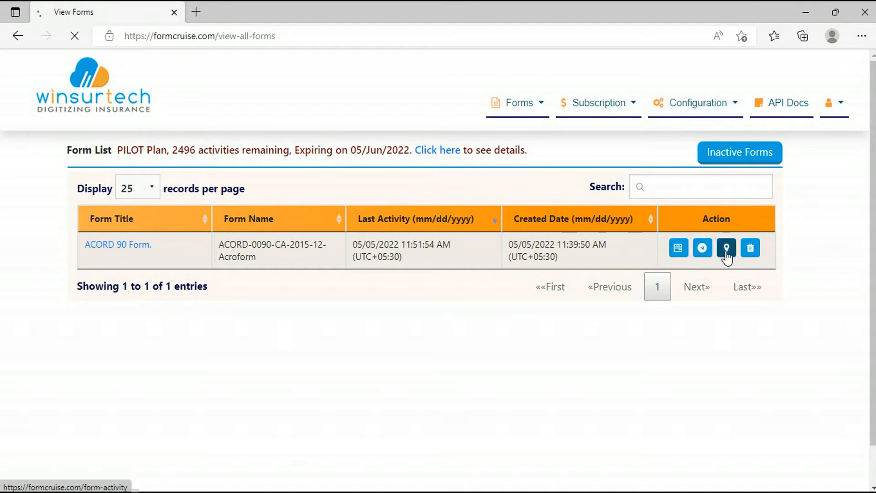
pyautogui.click(726, 248)
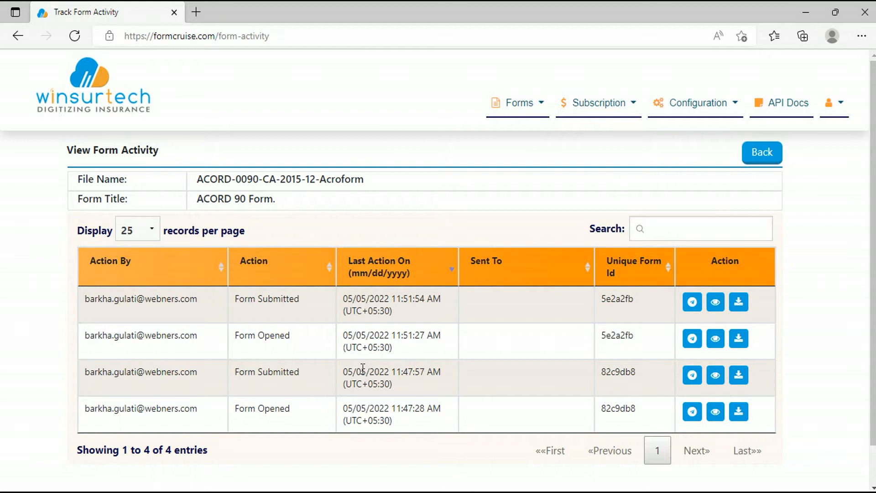
pyautogui.moveTo(307, 362)
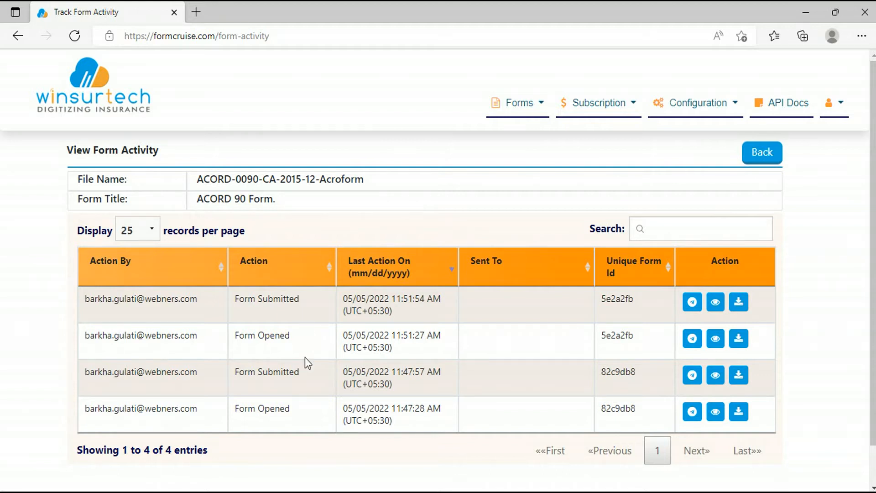
pyautogui.moveTo(310, 378)
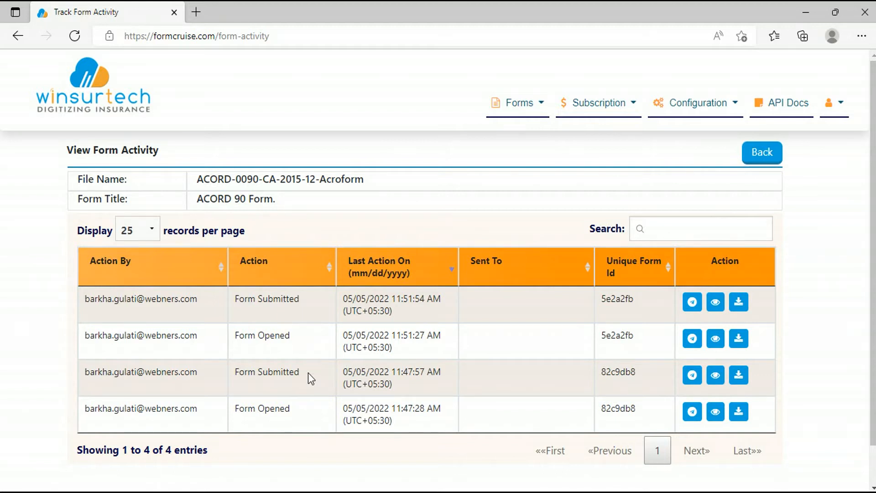
pyautogui.click(761, 152)
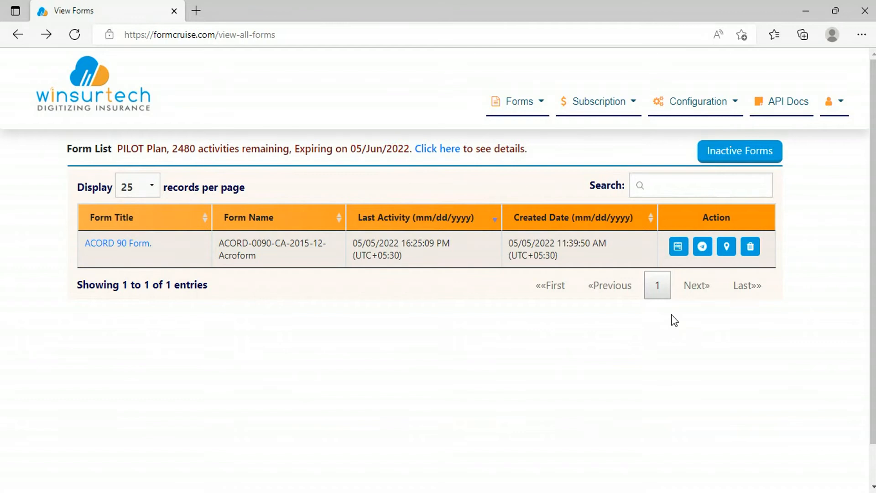
pyautogui.moveTo(675, 306)
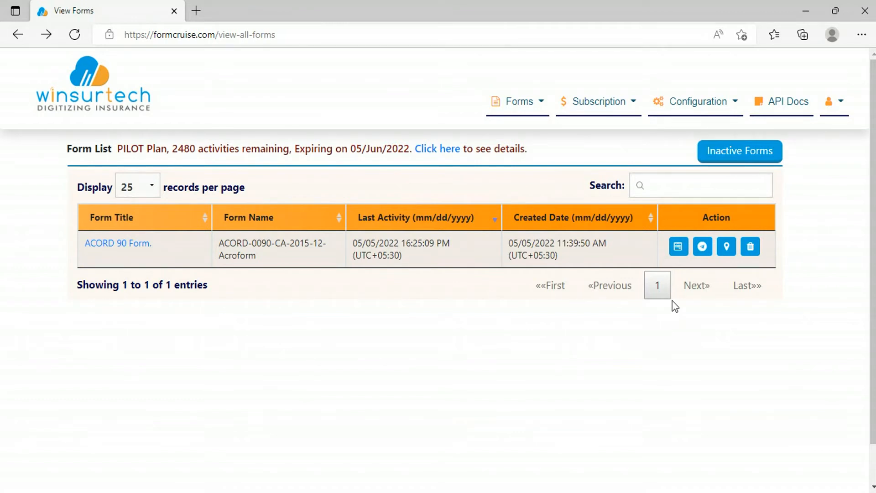
pyautogui.moveTo(702, 246)
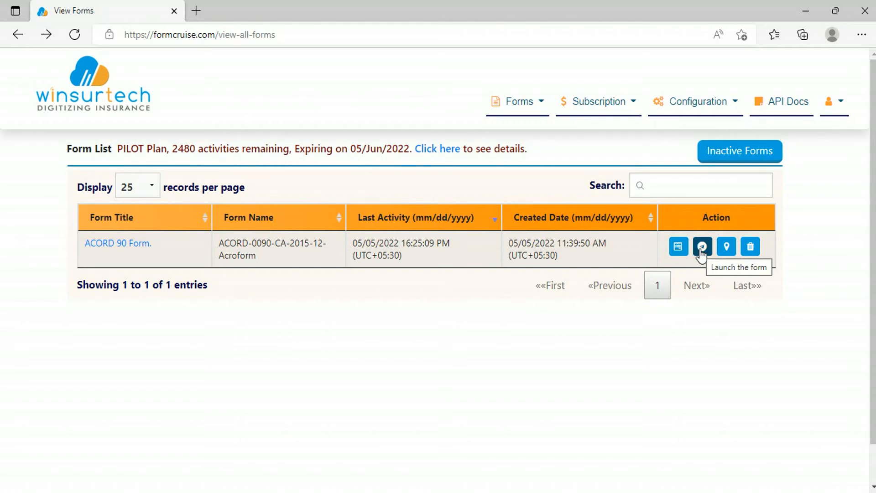
# Launch a blank ACORD 90 form from its Action column icon
pyautogui.click(702, 246)
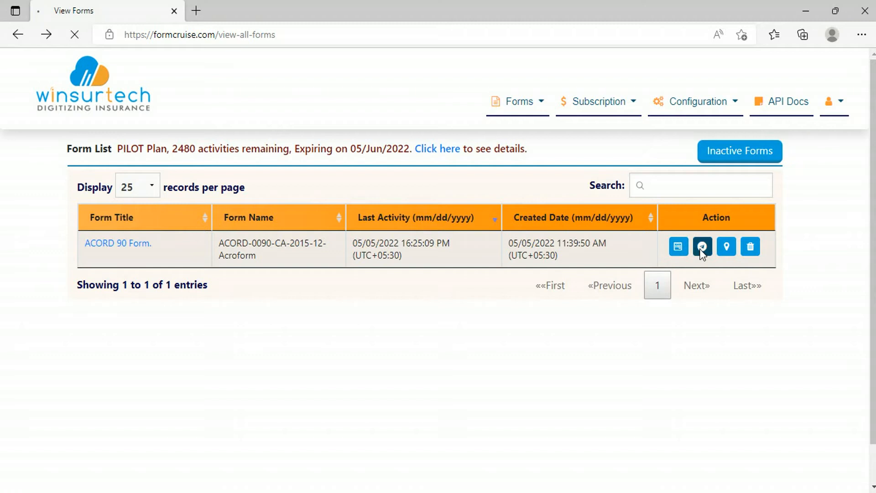
pyautogui.click(702, 246)
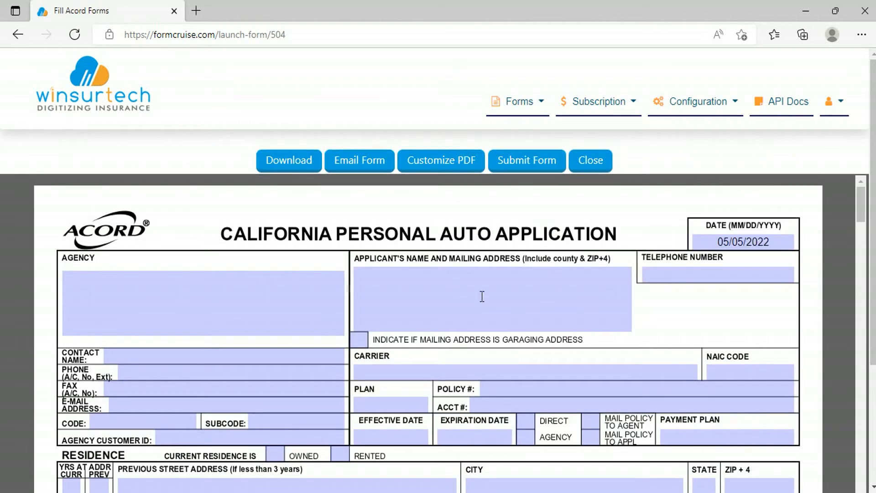
pyautogui.scroll(-3)
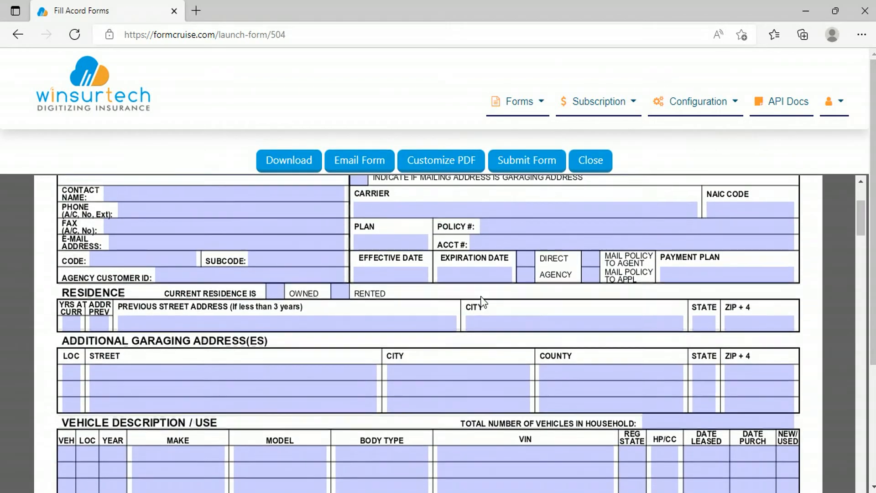
pyautogui.scroll(-3)
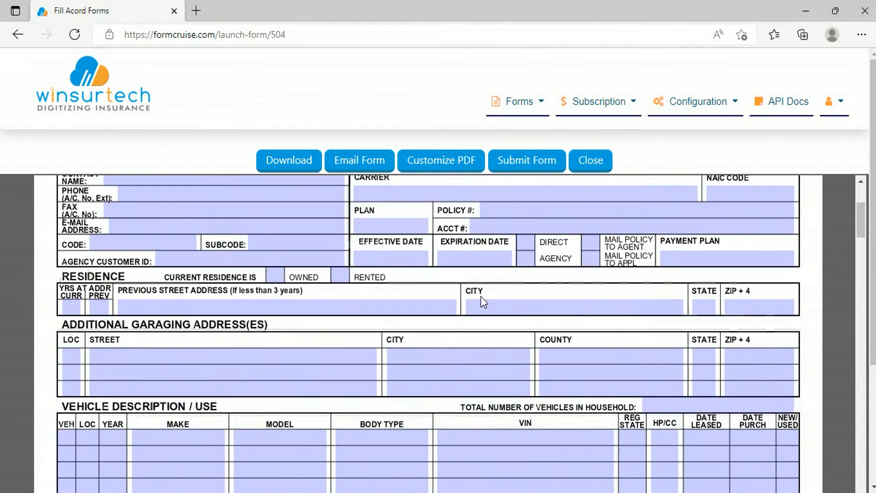
pyautogui.scroll(3)
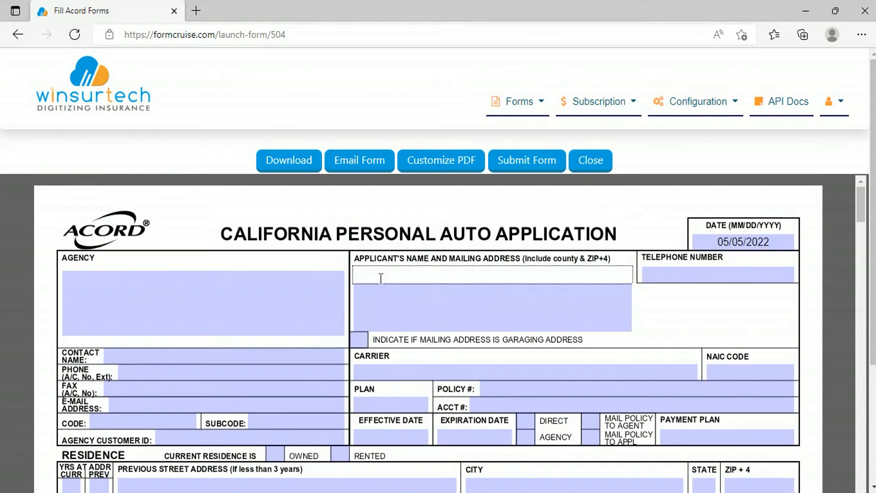
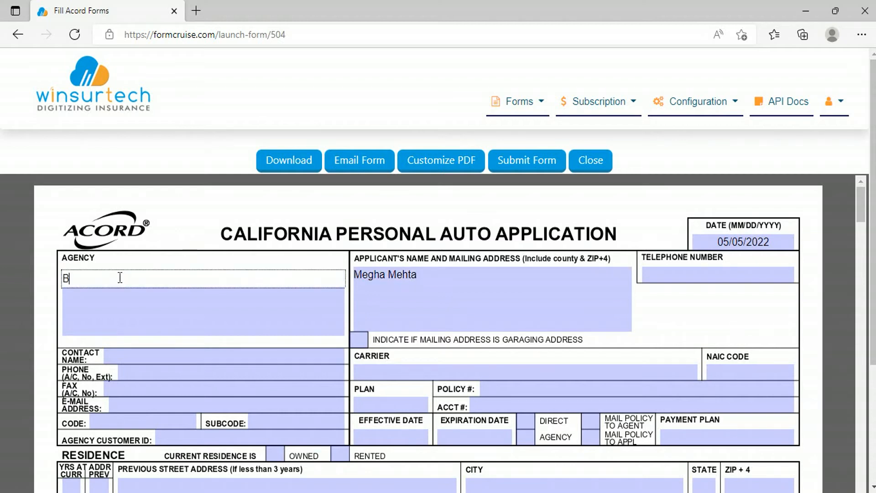
pyautogui.write('arkha')
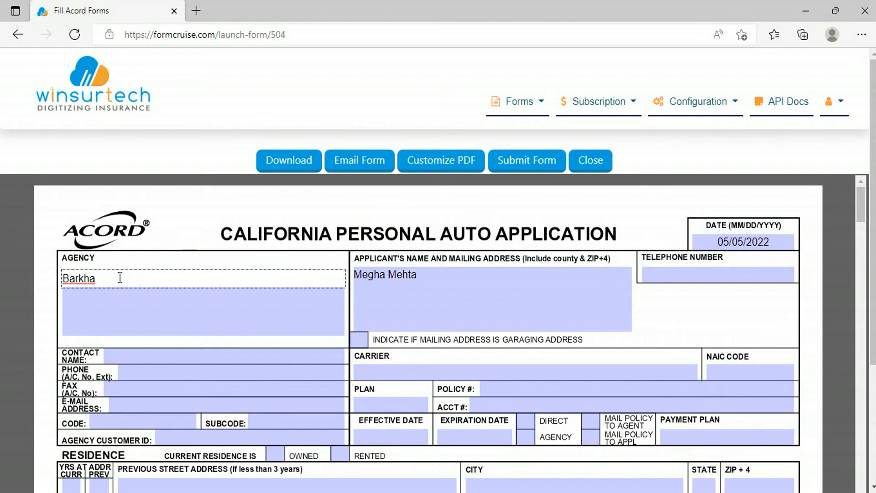
pyautogui.write('& Age')
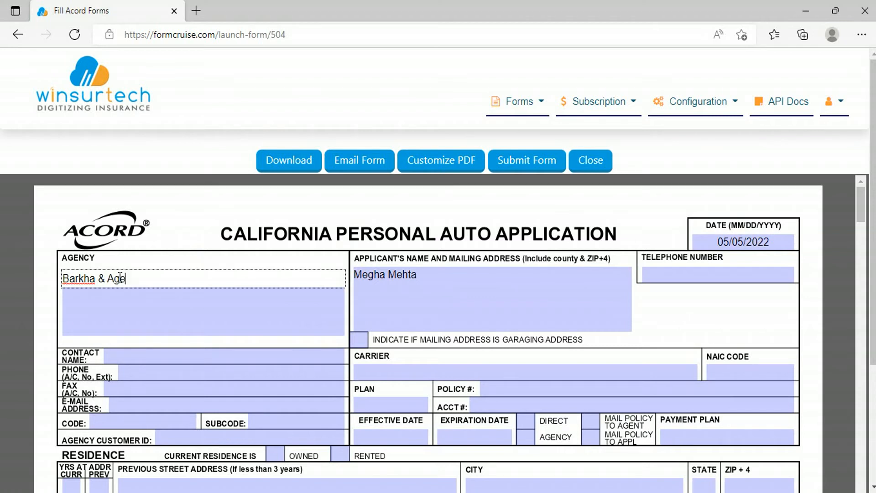
pyautogui.write('ncy')
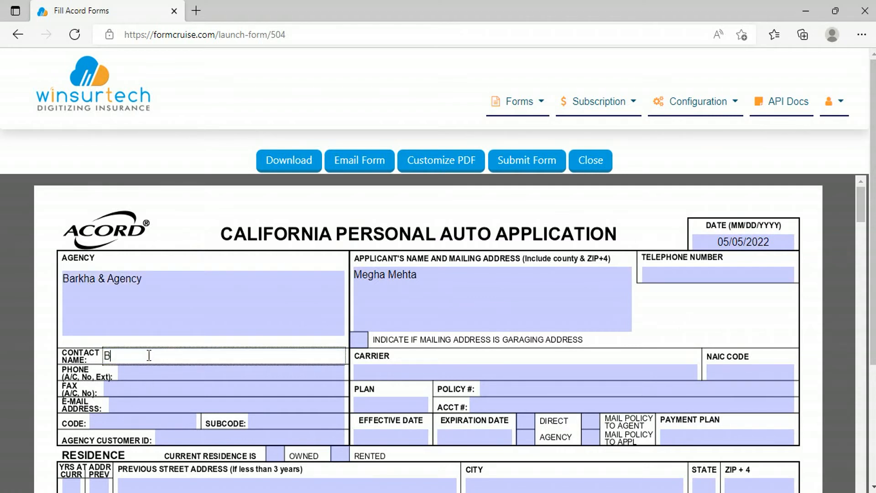
pyautogui.write('ar')
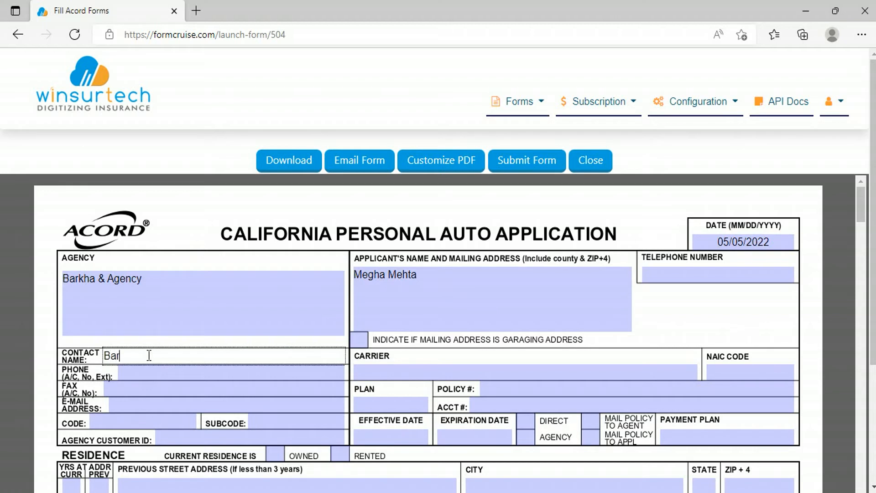
pyautogui.write('kha')
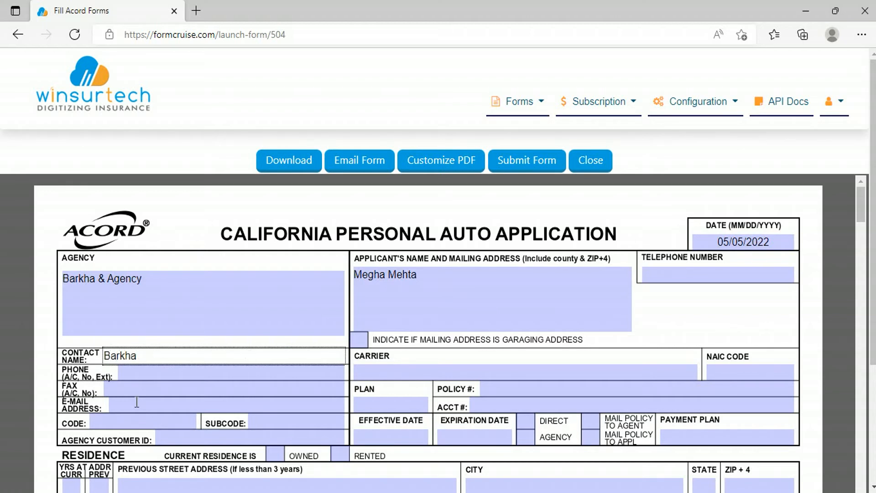
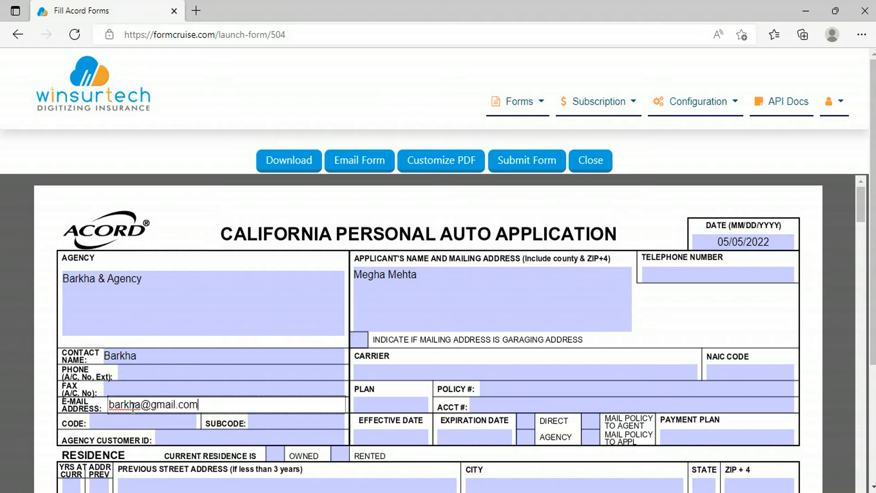
pyautogui.moveTo(507, 396)
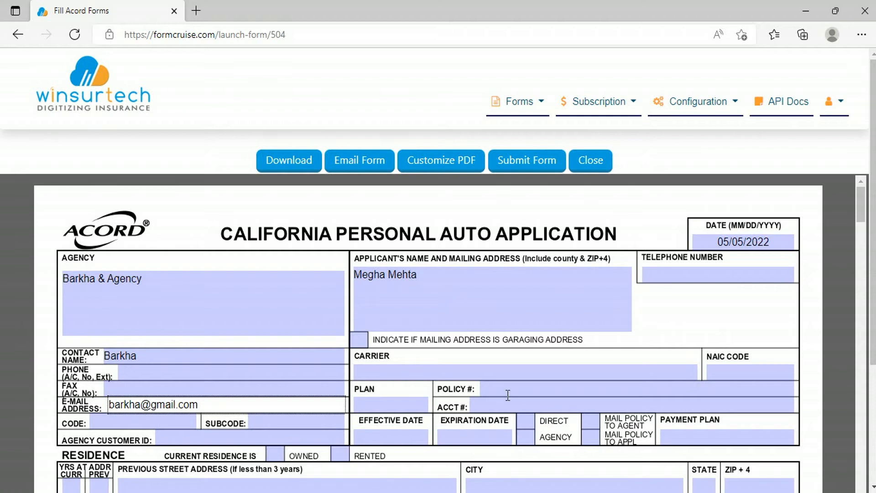
pyautogui.write('78')
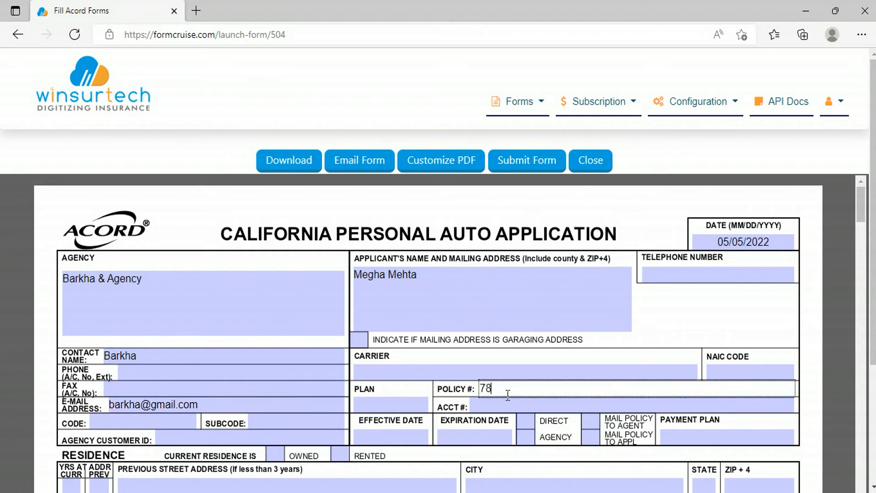
pyautogui.write('49')
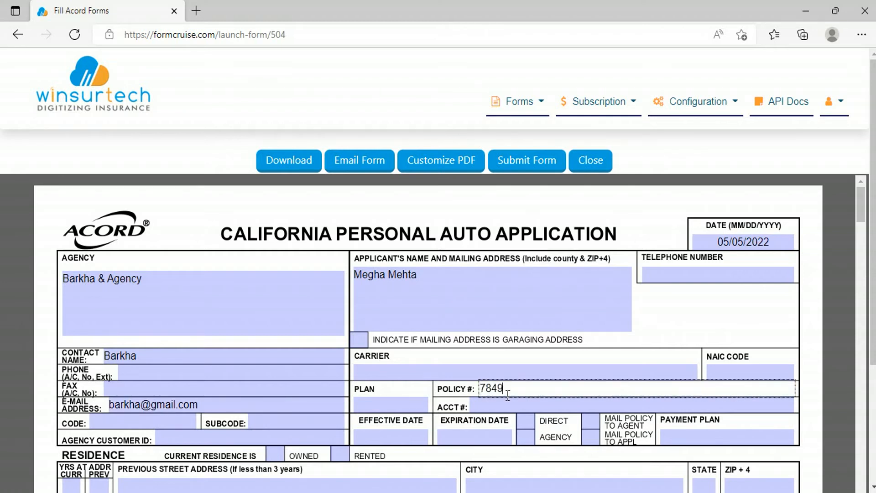
pyautogui.write('076')
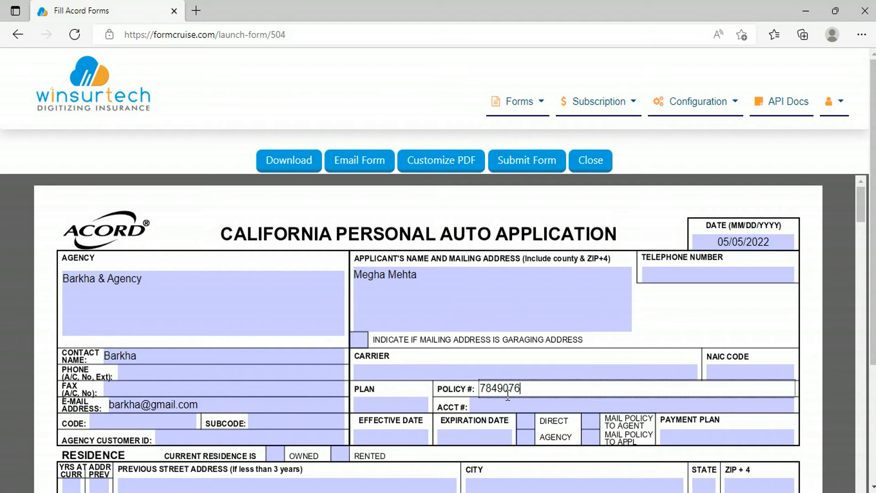
pyautogui.click(749, 371)
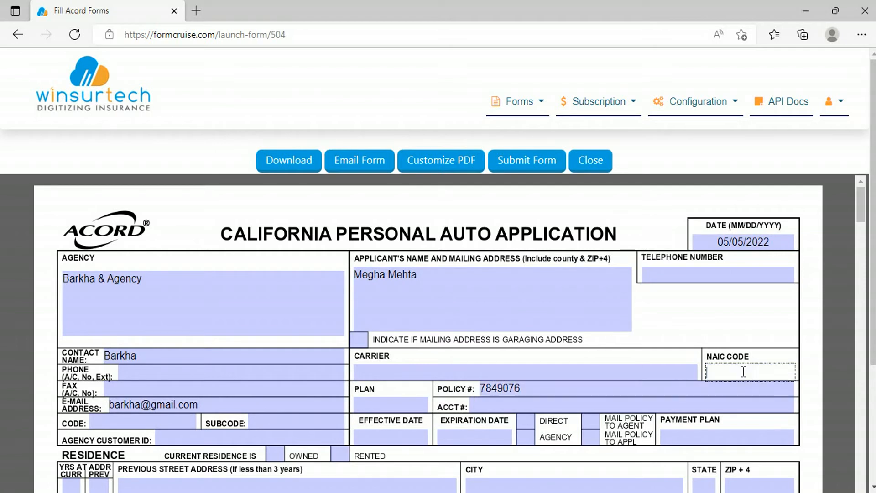
pyautogui.write('3')
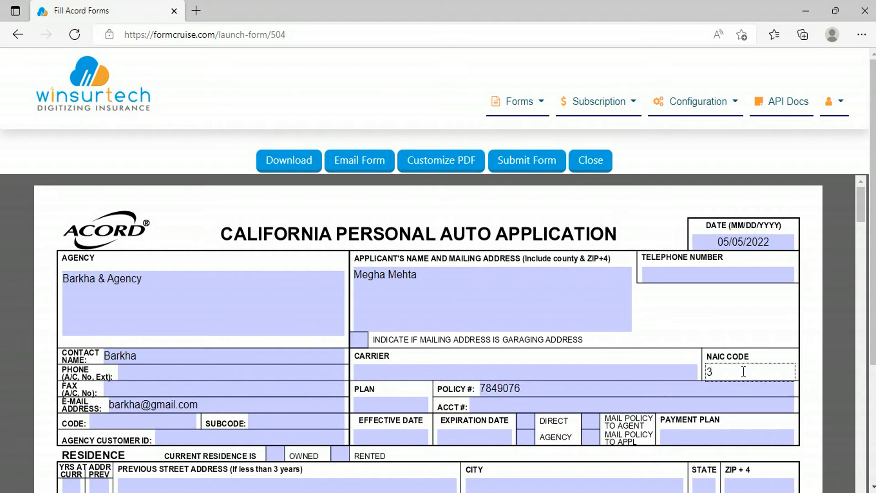
pyautogui.write('6986')
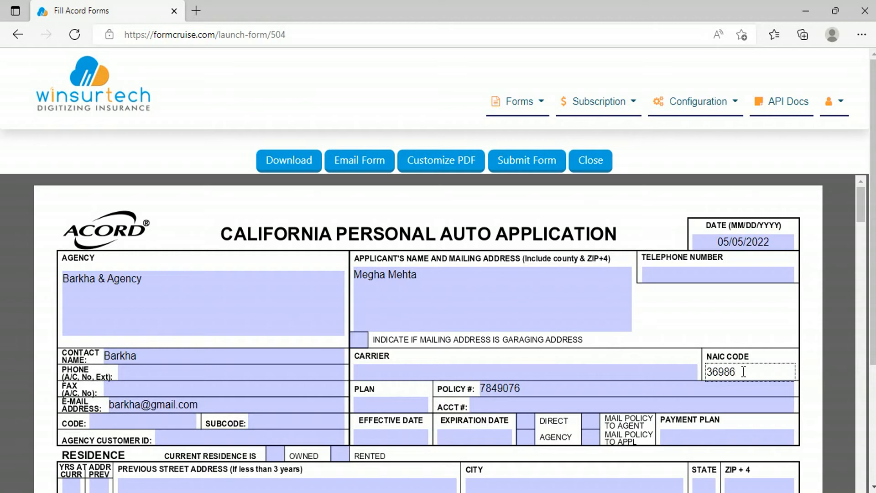
pyautogui.moveTo(534, 161)
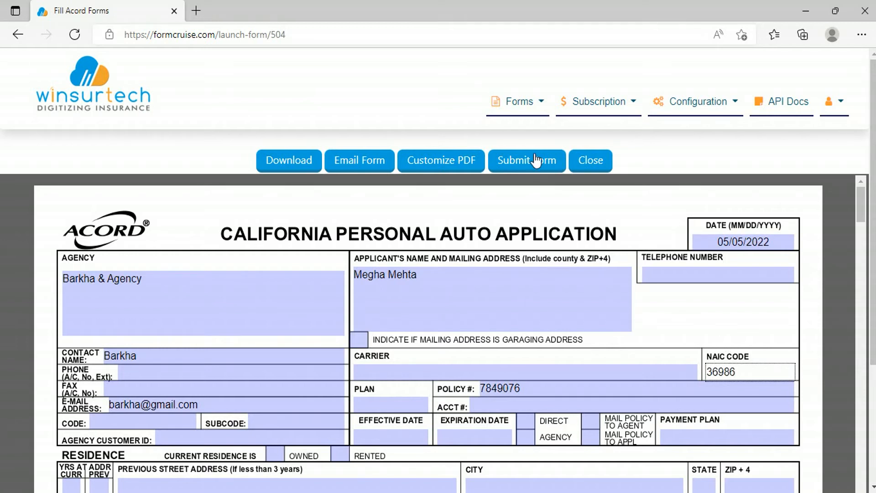
pyautogui.click(526, 161)
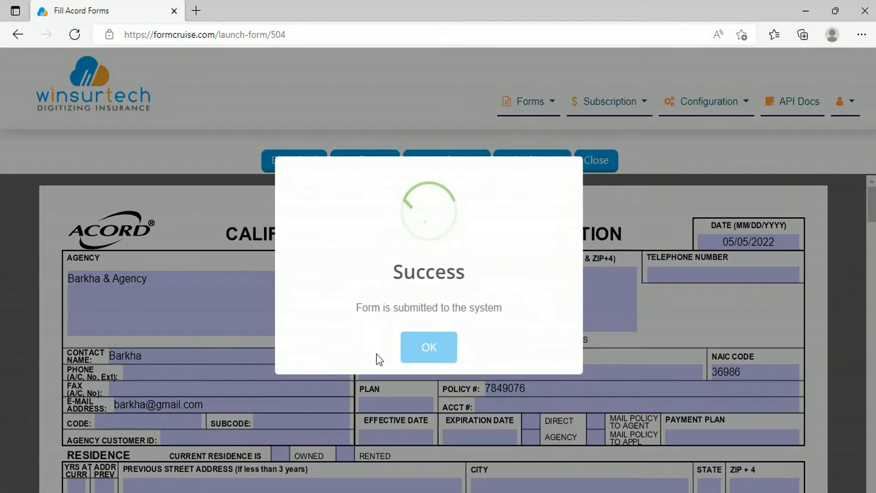
pyautogui.click(428, 347)
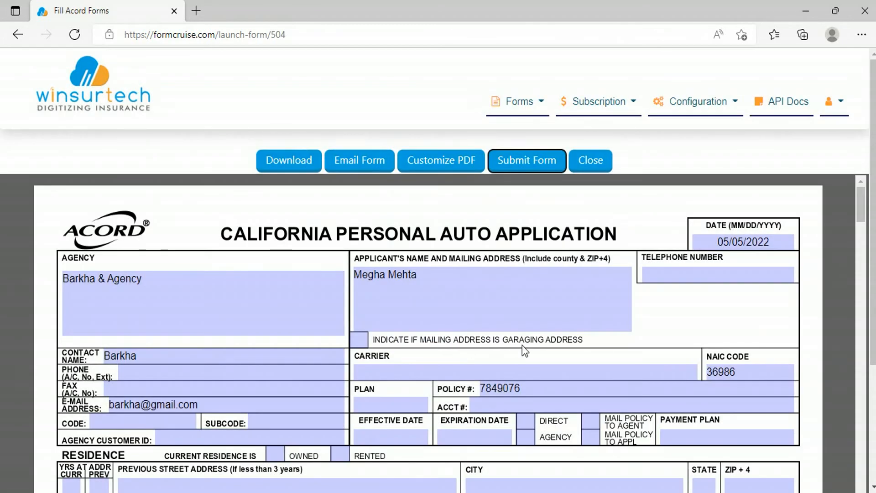
pyautogui.moveTo(343, 170)
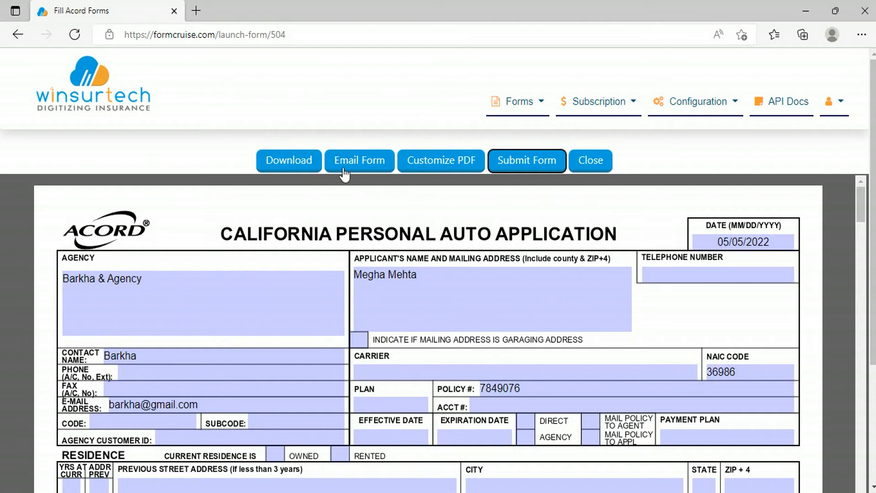
pyautogui.click(359, 160)
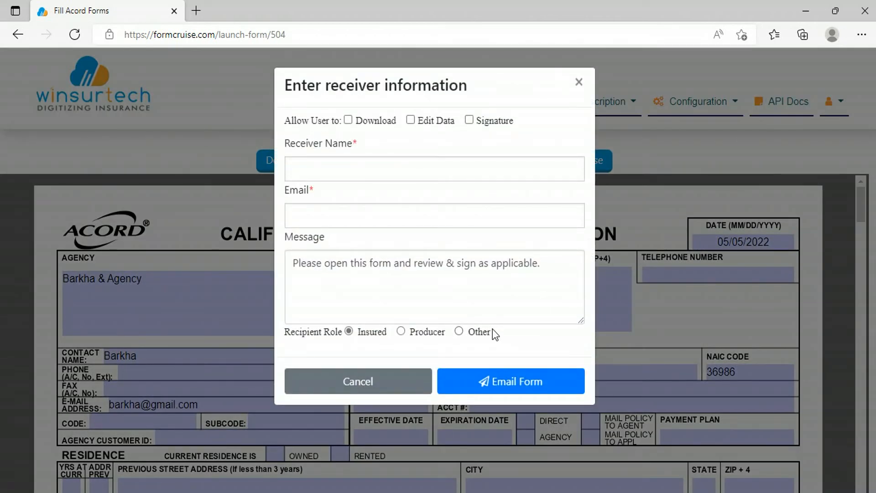
pyautogui.click(348, 120)
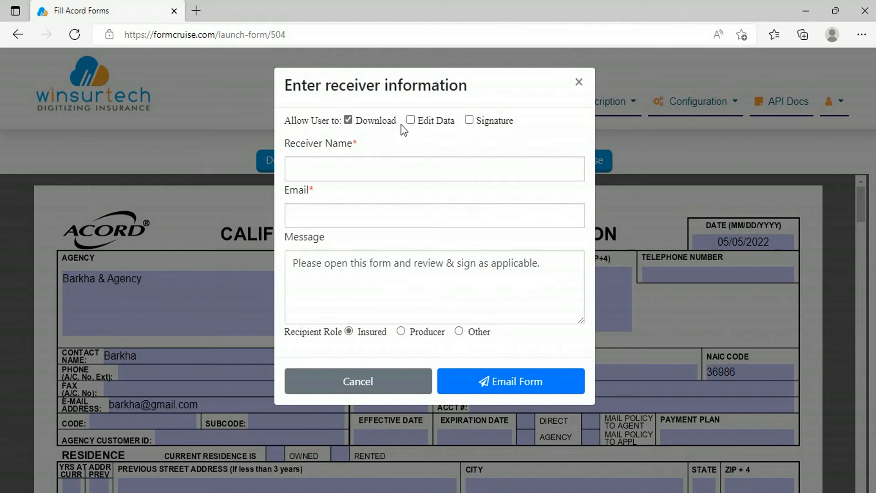
pyautogui.click(469, 120)
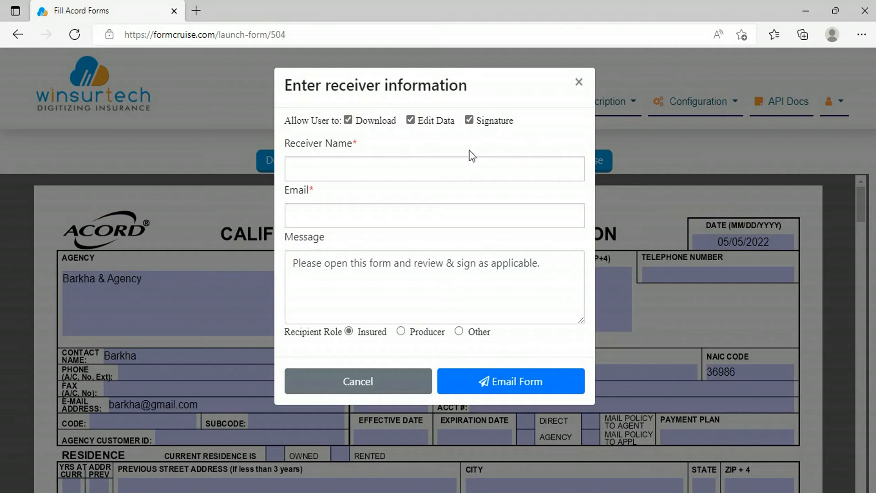
pyautogui.moveTo(628, 155)
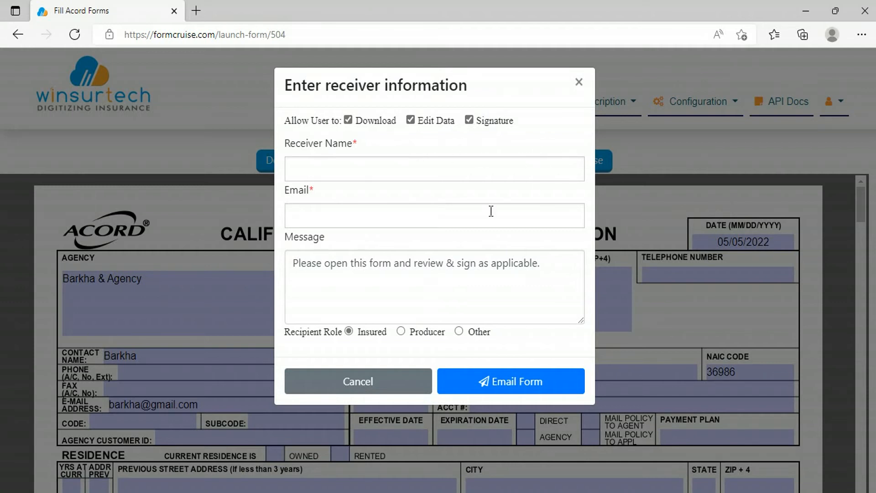
pyautogui.click(433, 169)
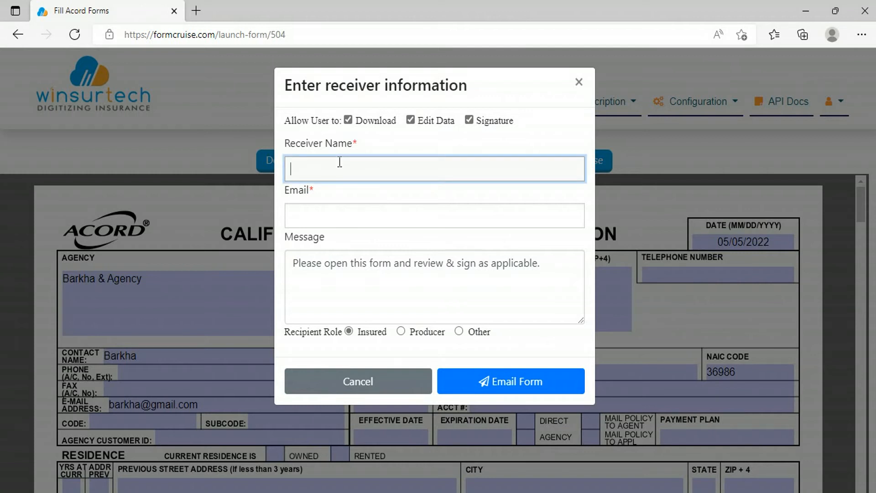
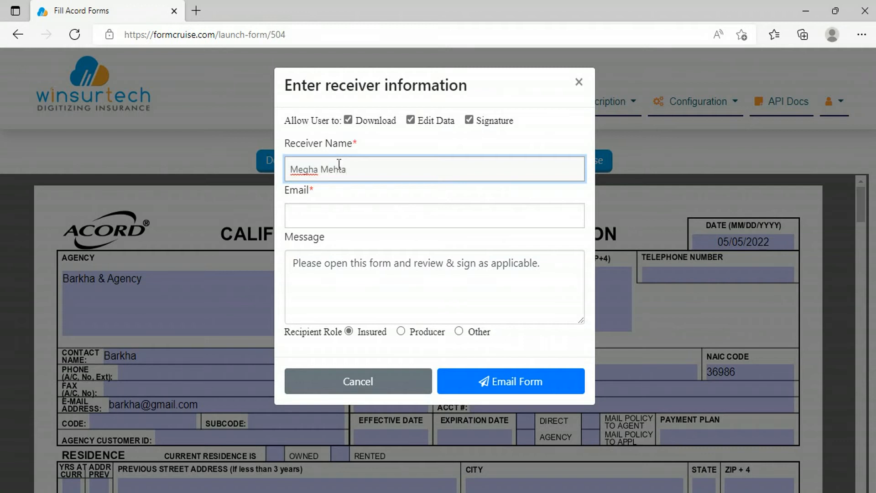
pyautogui.click(433, 216)
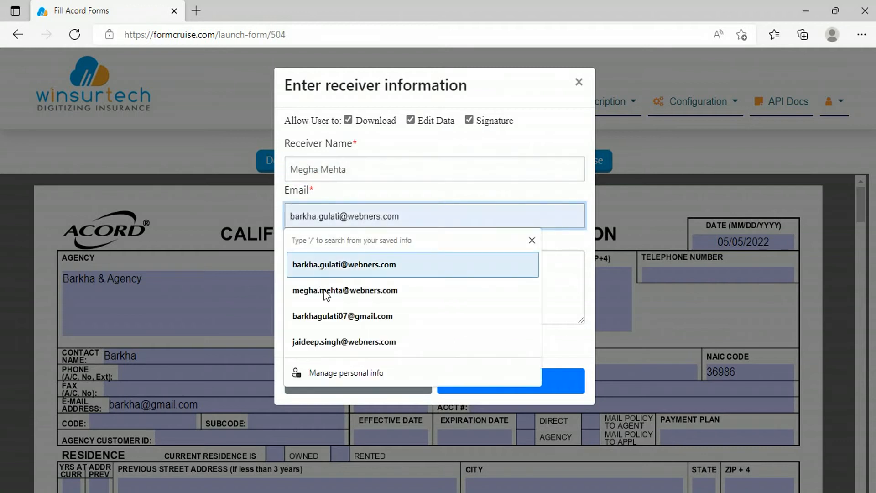
pyautogui.click(344, 291)
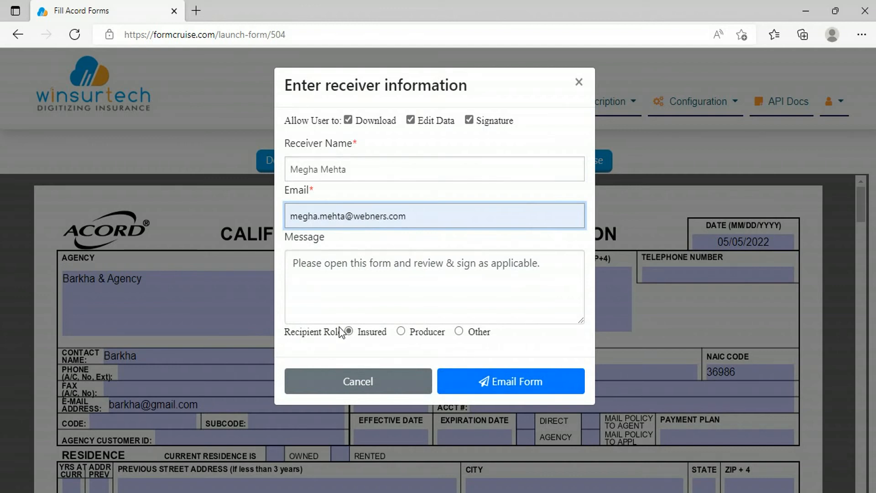
pyautogui.moveTo(376, 291)
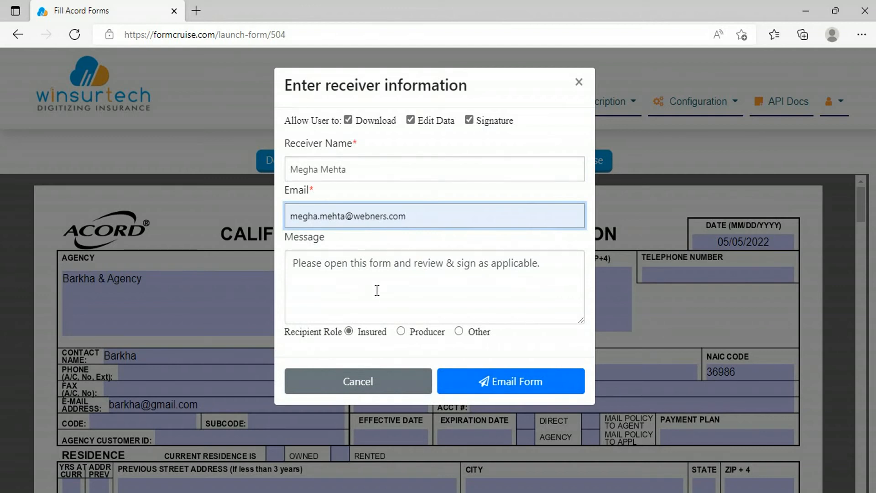
# Send the form to the insured receiver and dismiss the sent confirmation
pyautogui.click(510, 381)
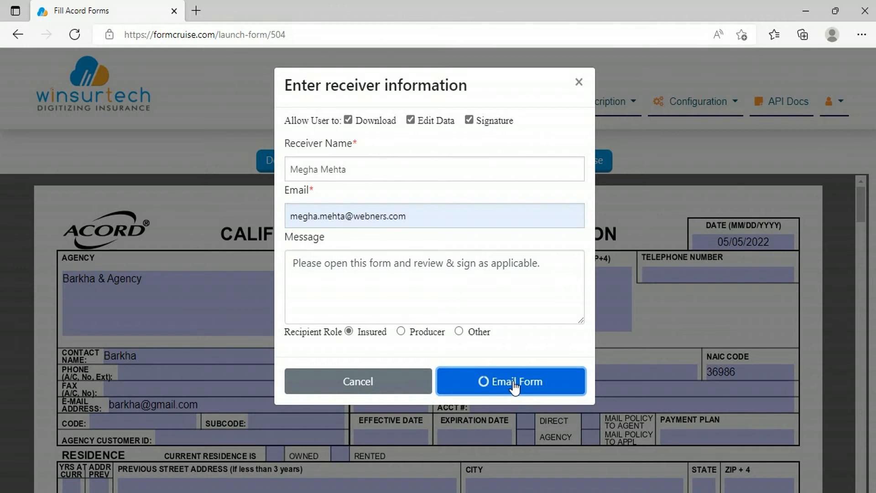
pyautogui.click(509, 381)
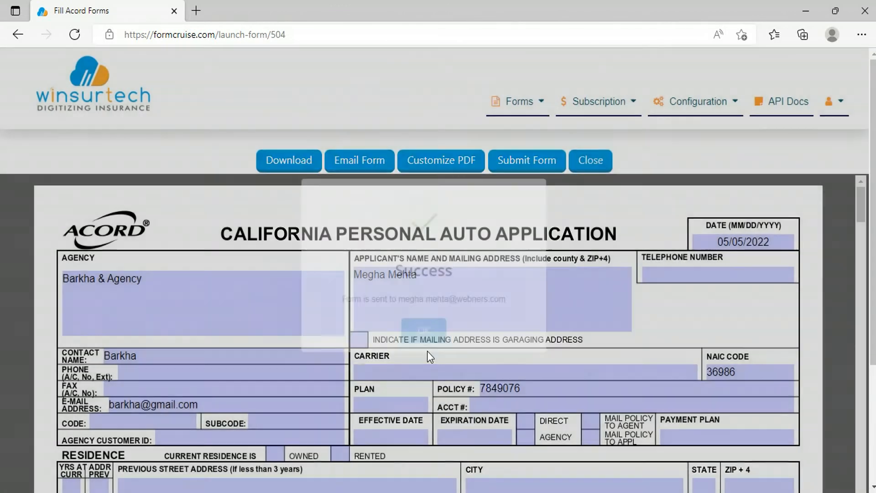
pyautogui.click(423, 328)
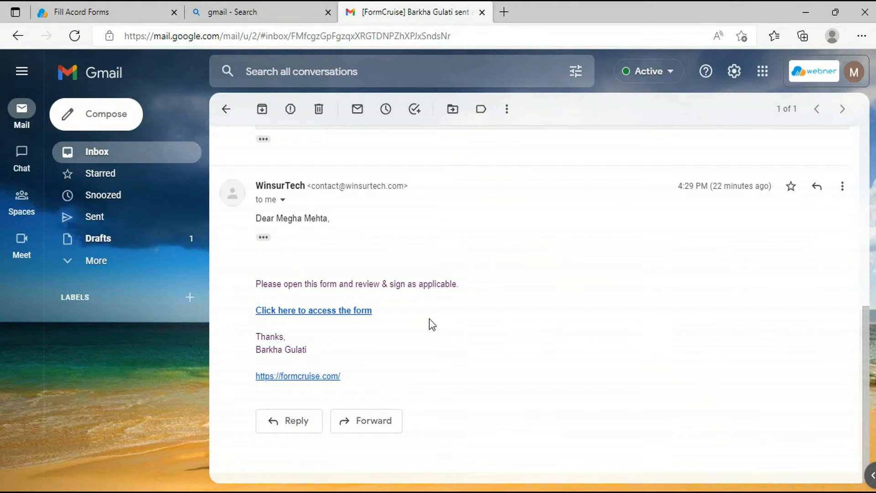
# Follow the 'Click here to access the form' link in the WinsurTech email
pyautogui.click(313, 310)
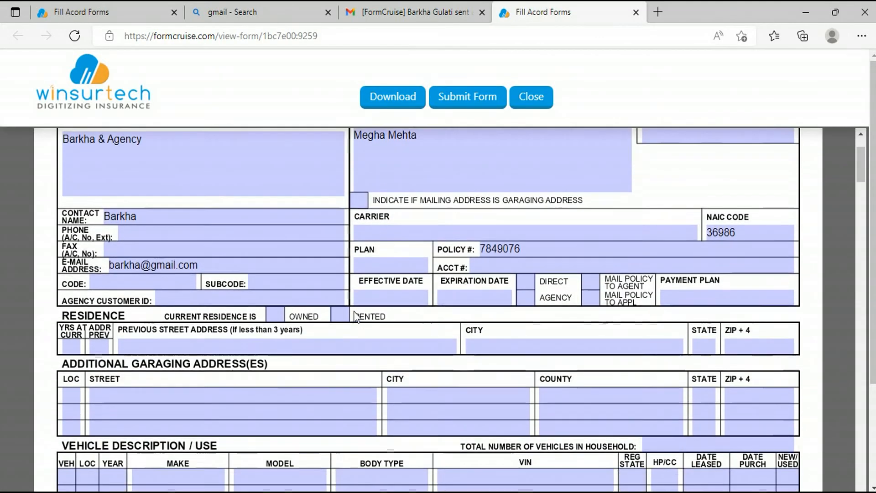
pyautogui.scroll(-3)
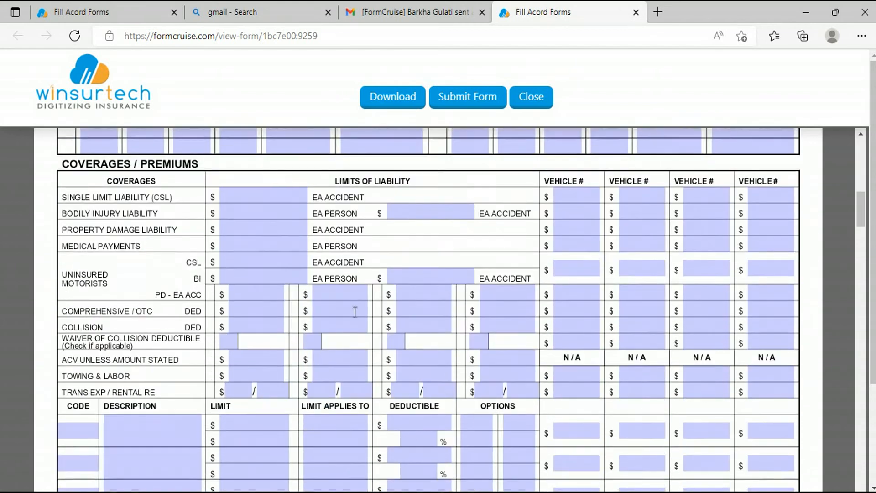
pyautogui.scroll(3)
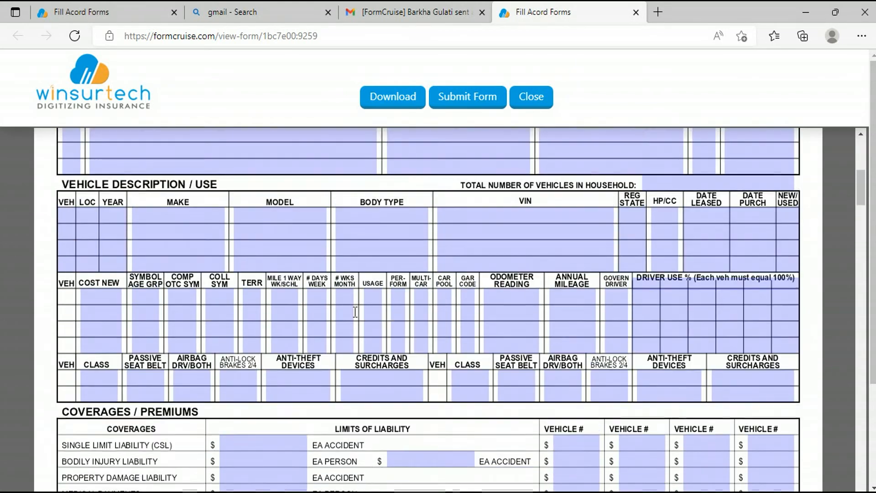
pyautogui.scroll(3)
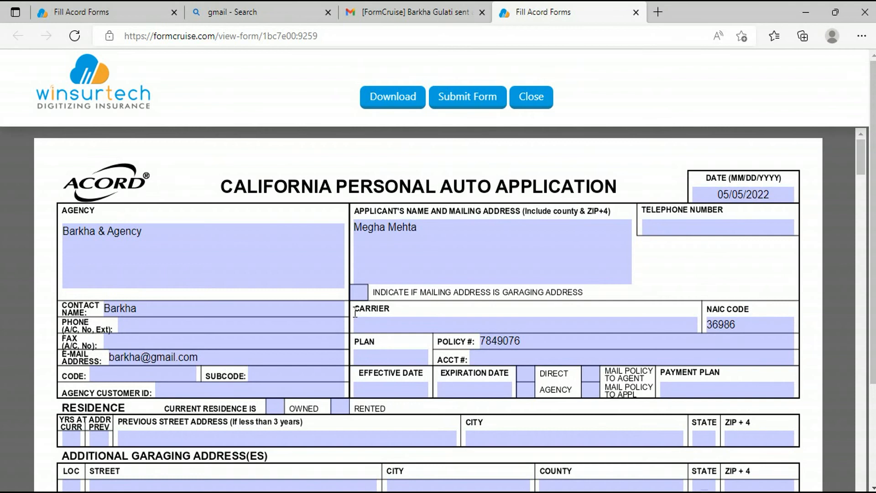
pyautogui.scroll(-3)
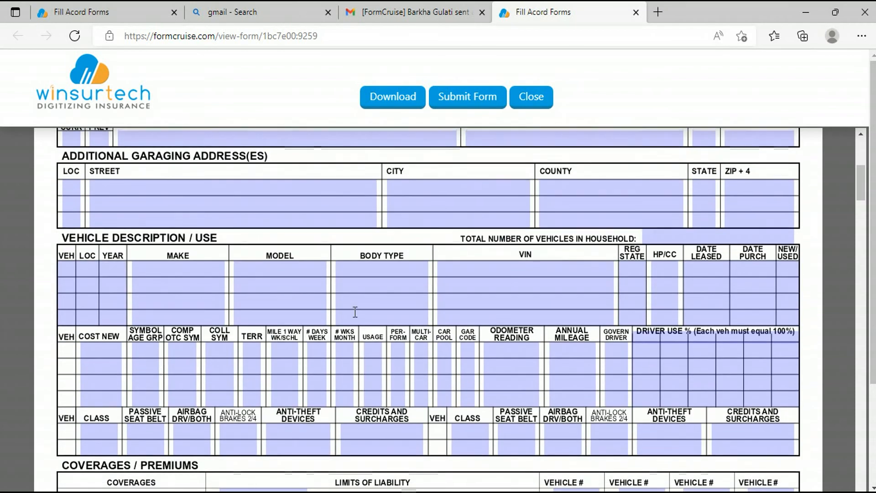
pyautogui.scroll(3)
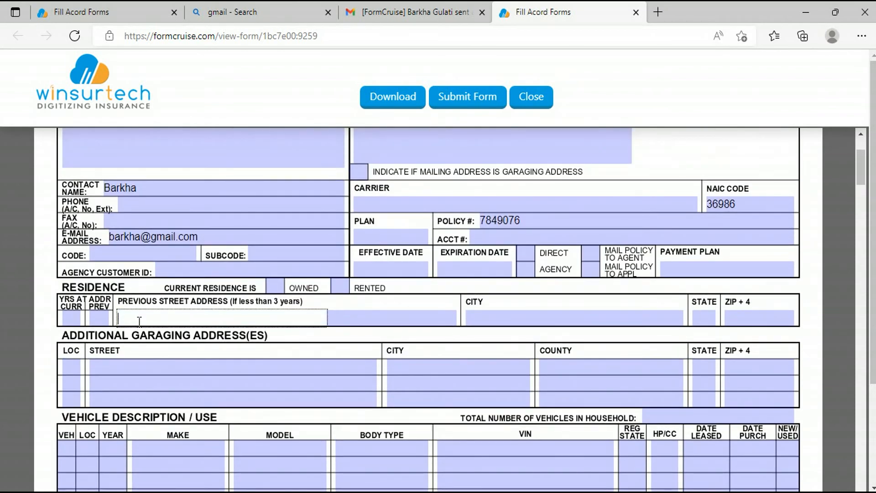
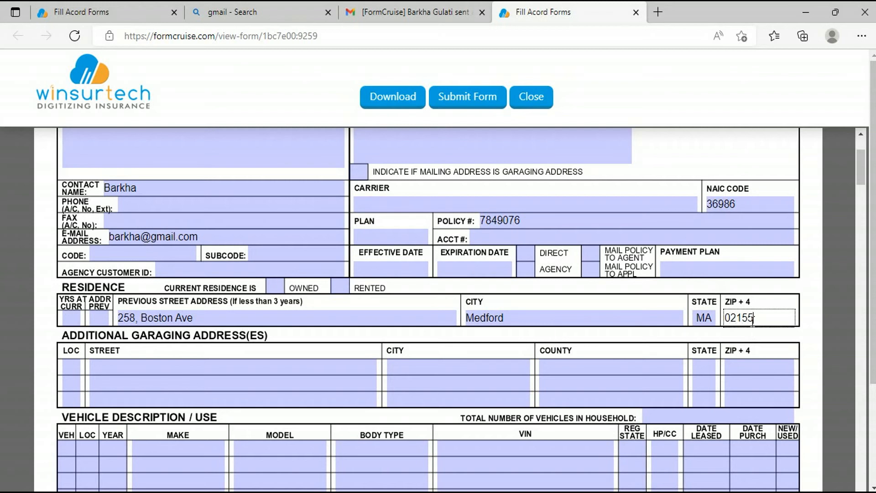
pyautogui.click(231, 366)
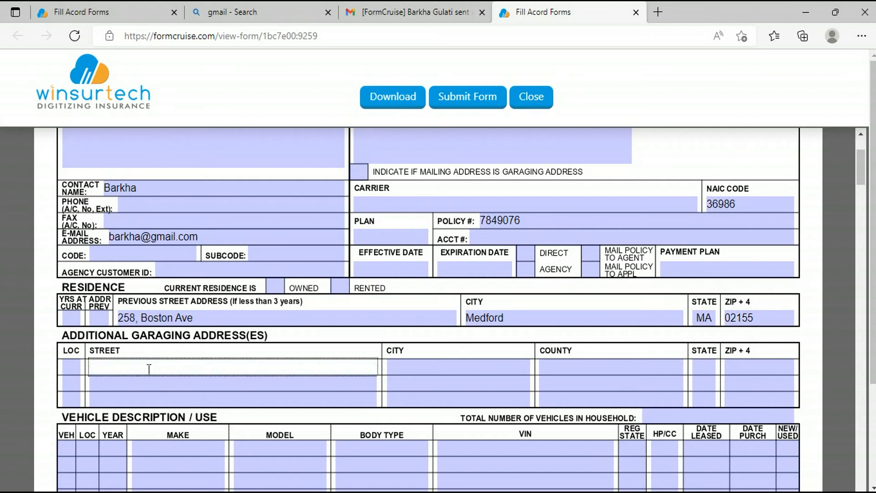
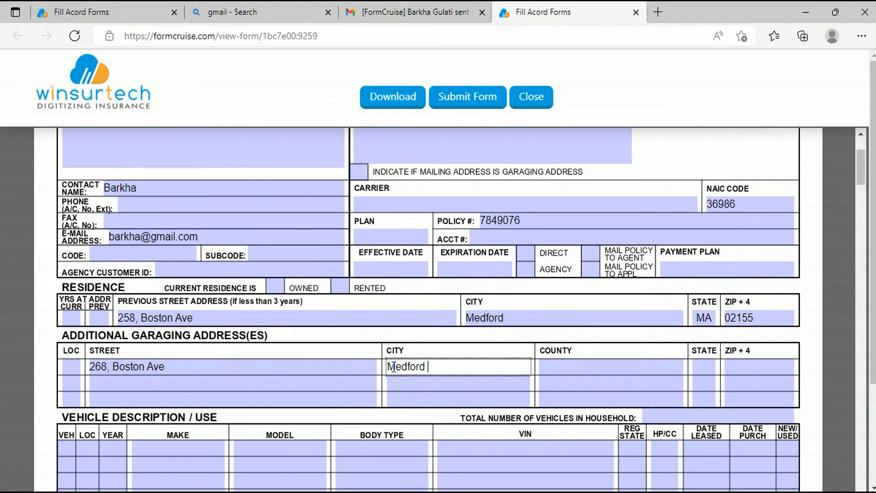
# Set the garaging address state to MA and ZIP to 02155
pyautogui.click(703, 366)
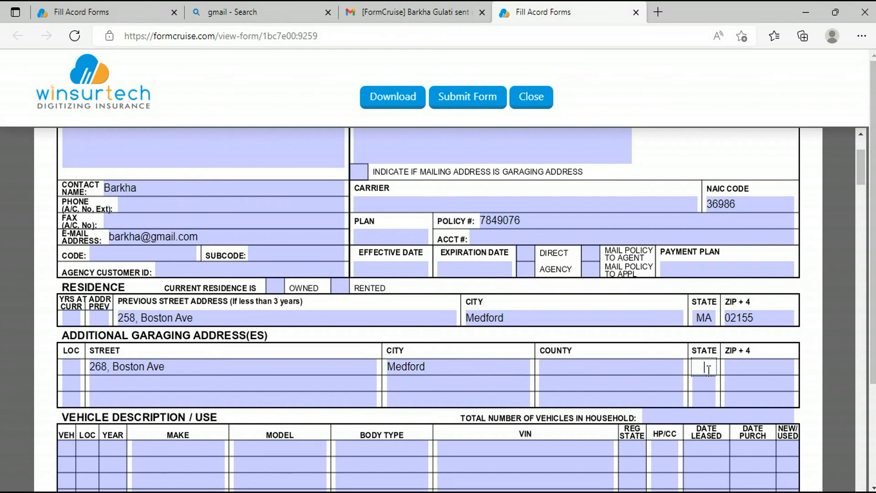
pyautogui.write('MA')
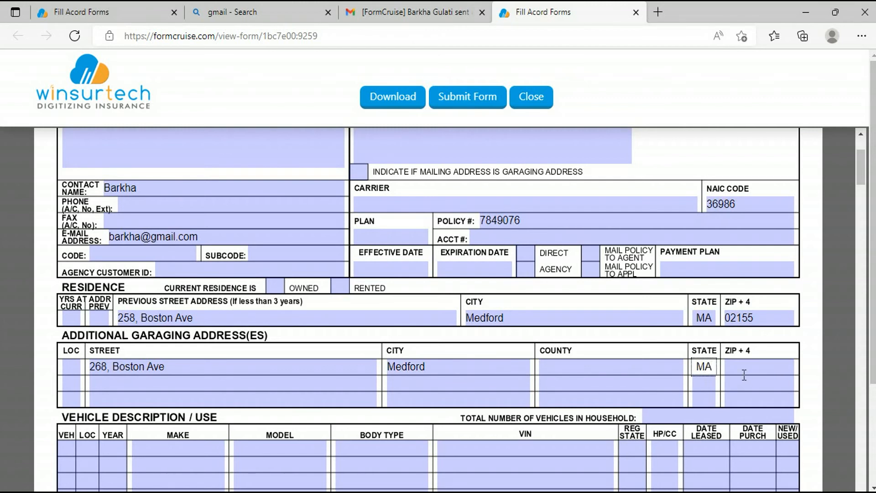
pyautogui.write('02')
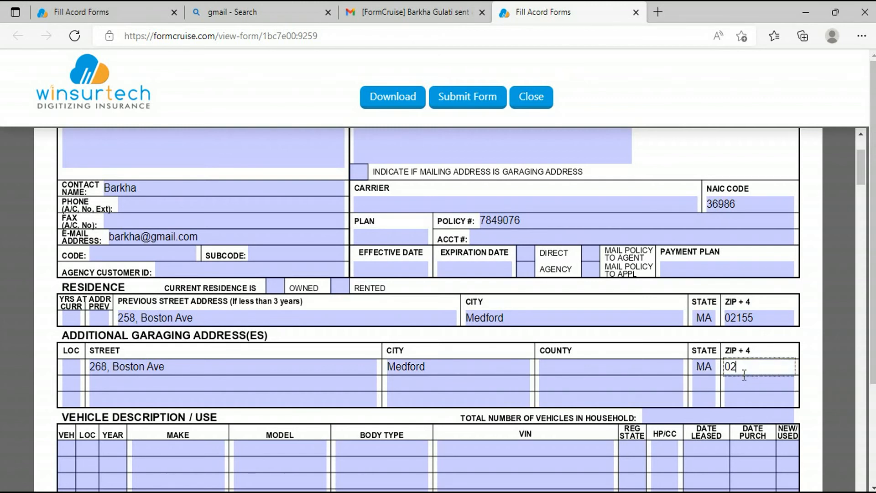
pyautogui.write('155')
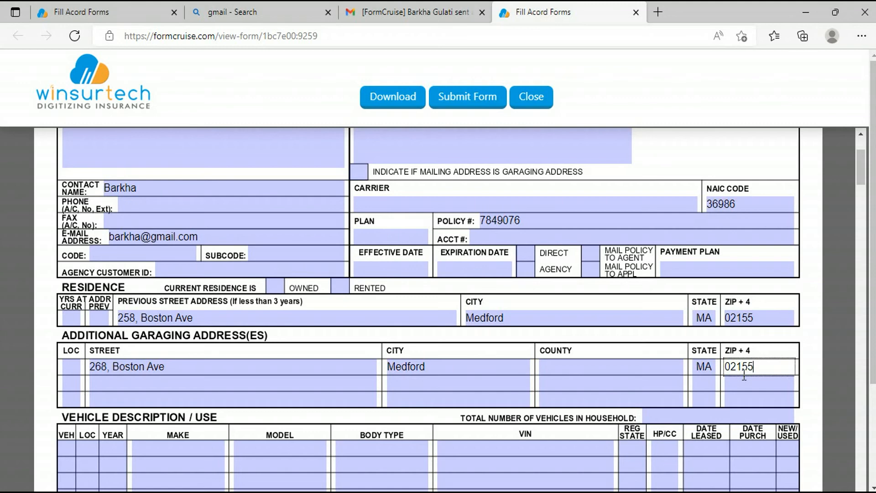
pyautogui.scroll(-3)
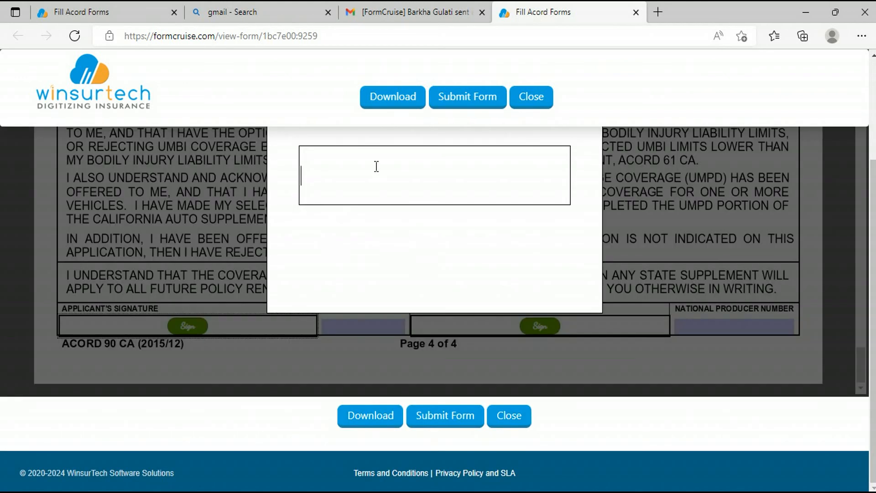
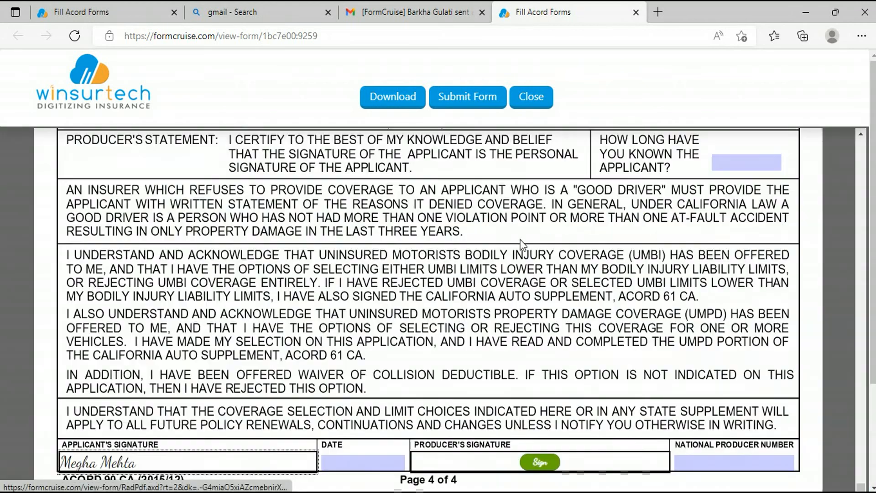
pyautogui.scroll(-3)
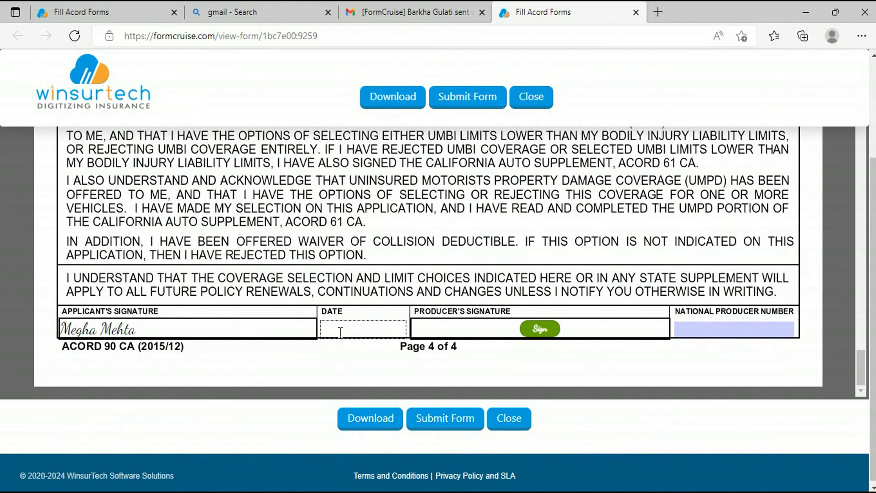
pyautogui.write('05/')
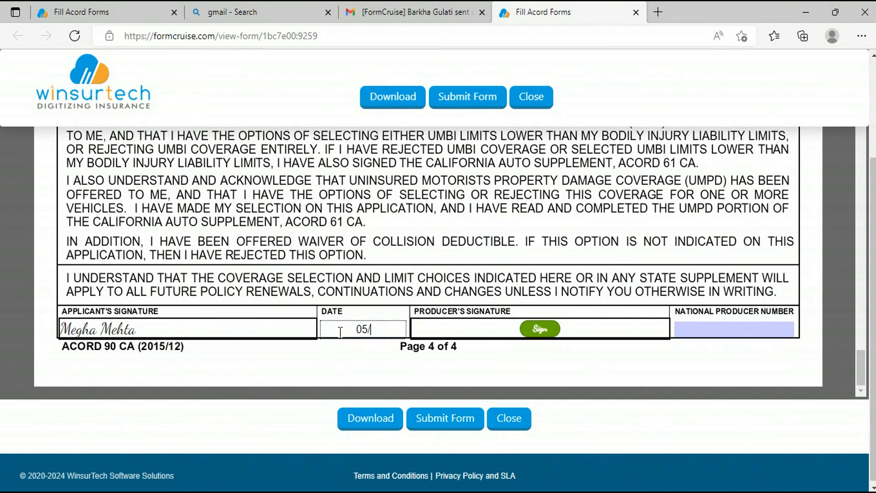
pyautogui.write('05')
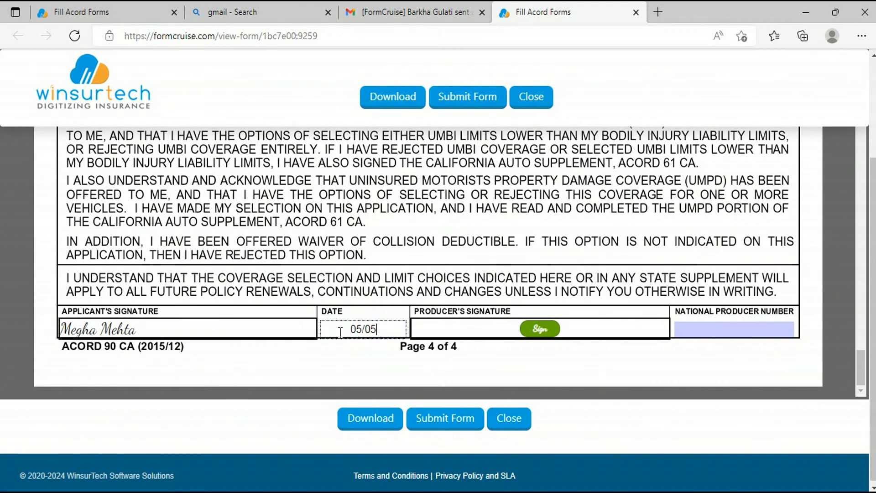
pyautogui.write('/')
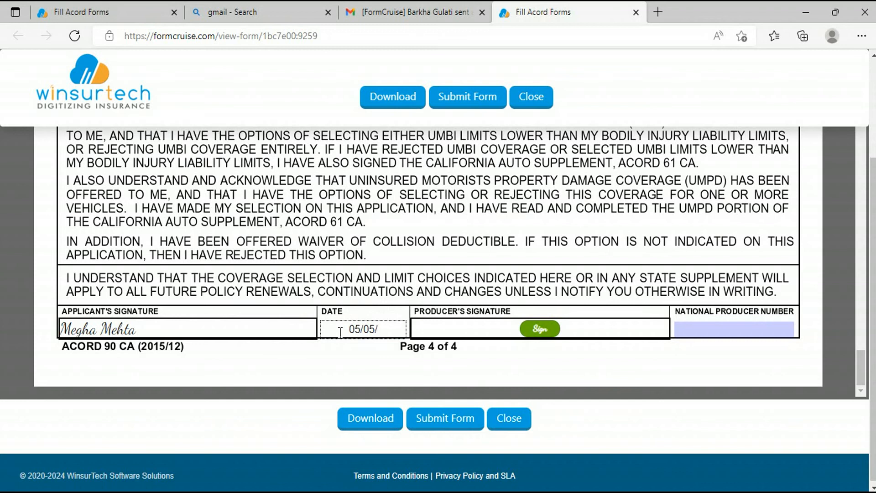
pyautogui.write('2022')
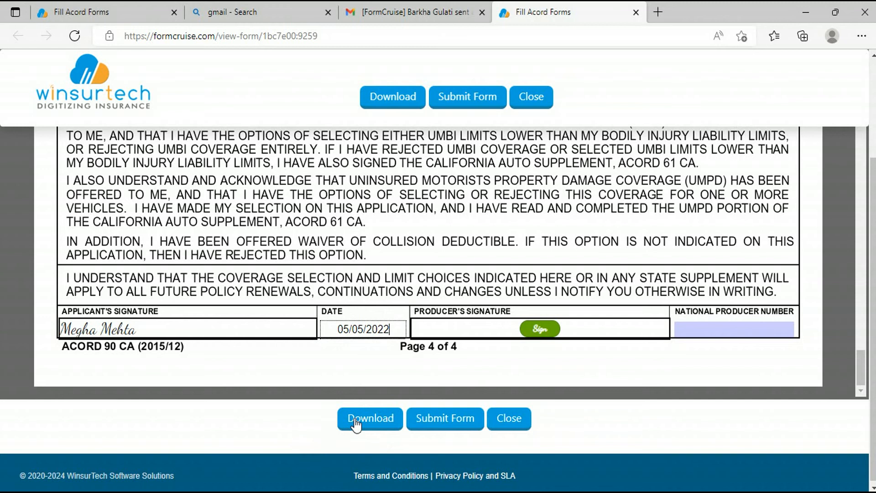
pyautogui.moveTo(445, 418)
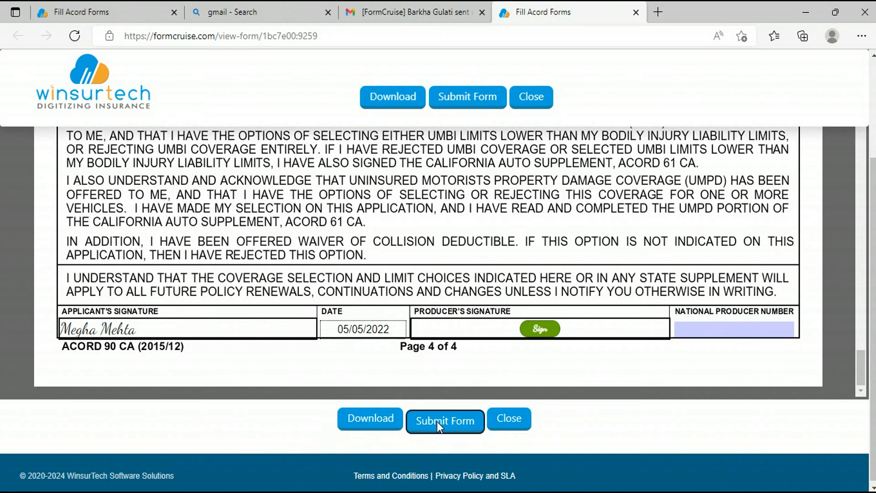
# Submit the signed ACORD 90 form, dismiss the success message, and close the form
pyautogui.click(445, 419)
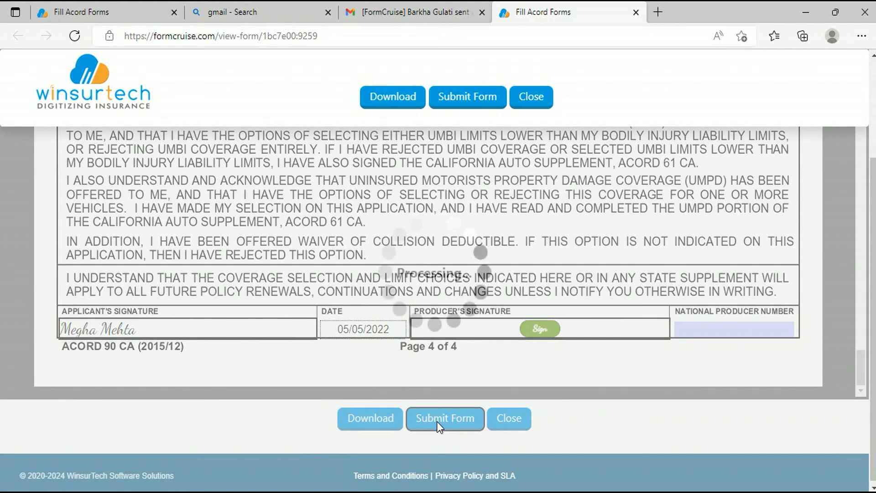
pyautogui.click(445, 418)
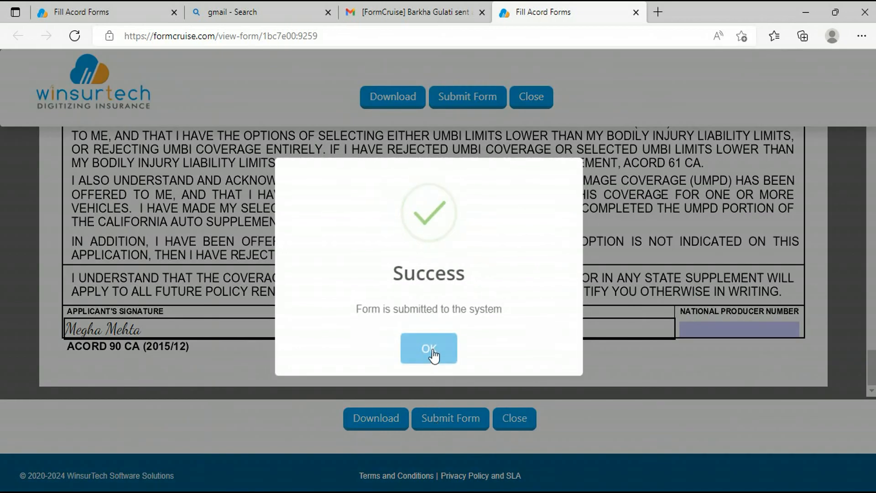
pyautogui.click(429, 348)
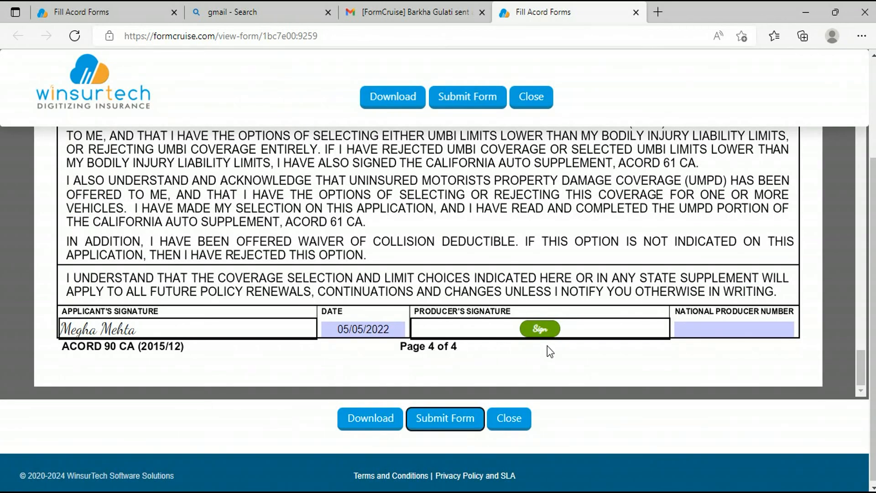
pyautogui.scroll(3)
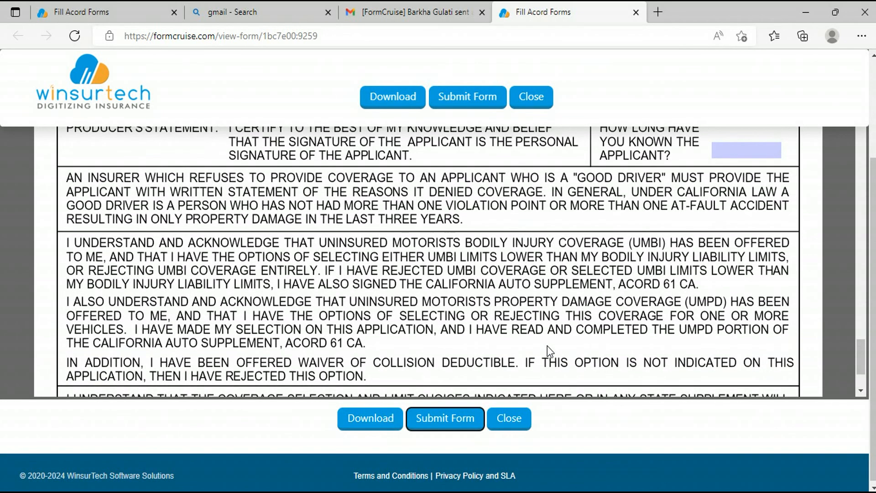
pyautogui.click(508, 418)
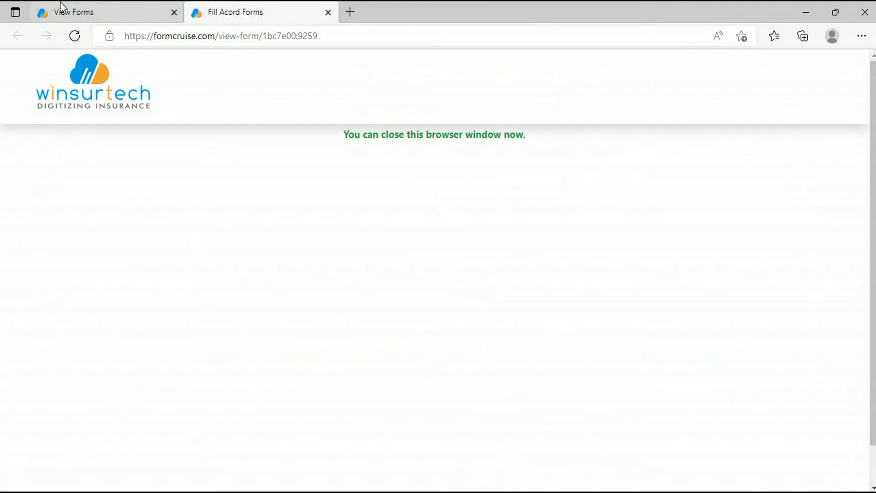
# Go to View Forms and show the ACORD 90 Form's activity log
pyautogui.click(84, 11)
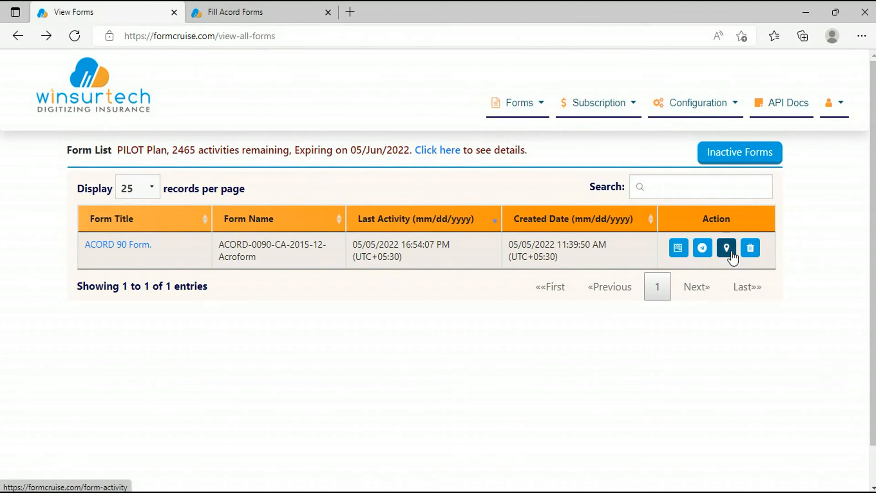
pyautogui.click(726, 247)
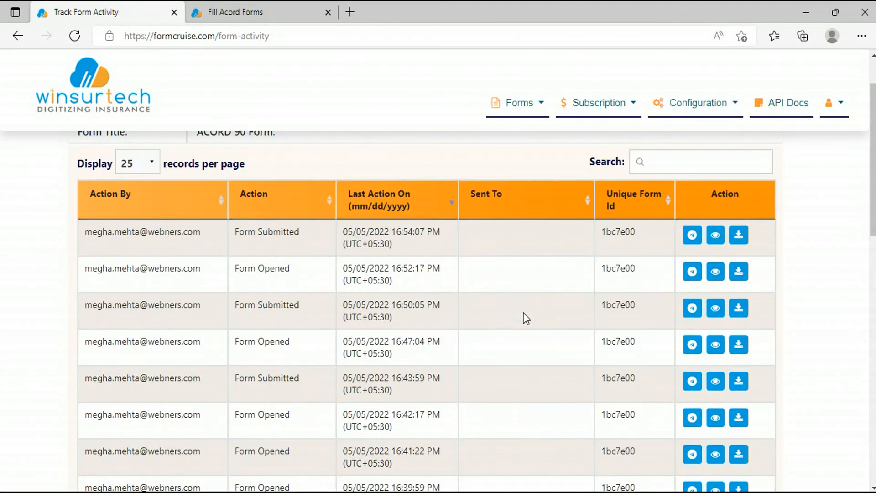
pyautogui.moveTo(124, 235)
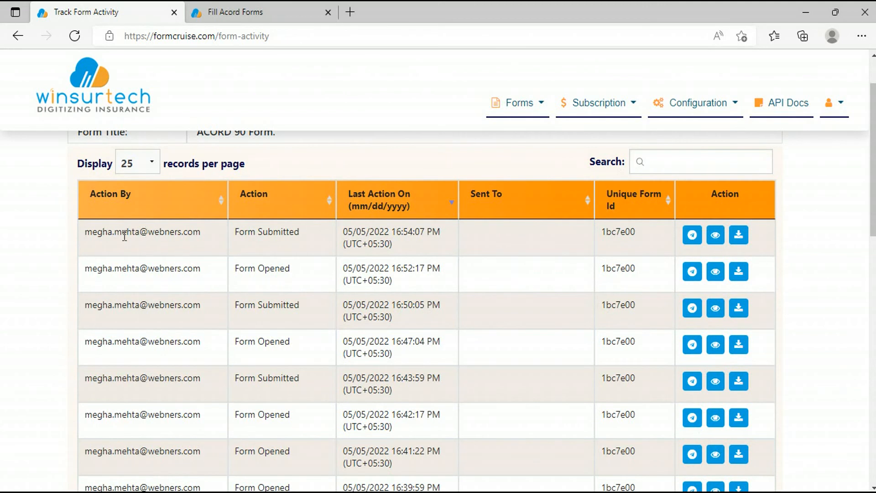
pyautogui.moveTo(188, 251)
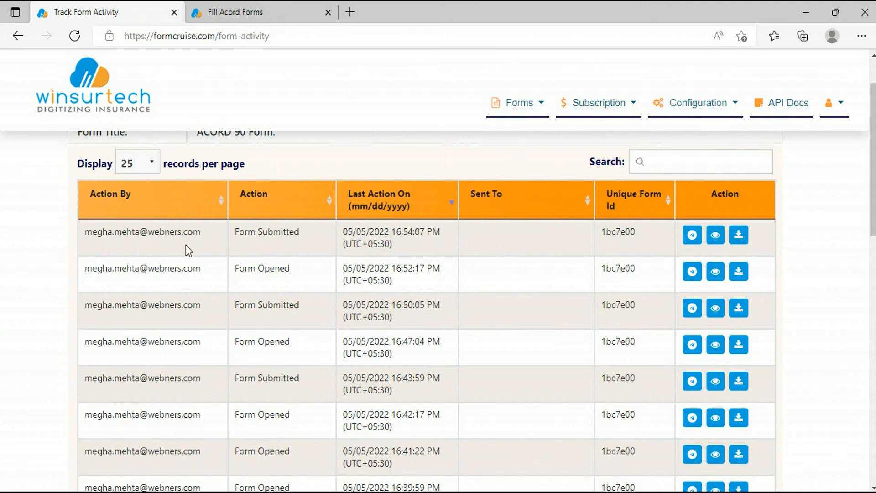
pyautogui.moveTo(291, 248)
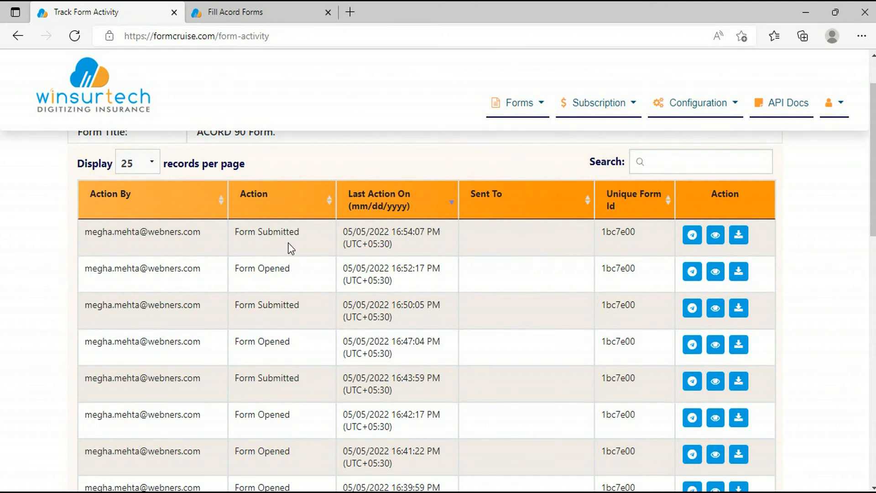
pyautogui.moveTo(302, 249)
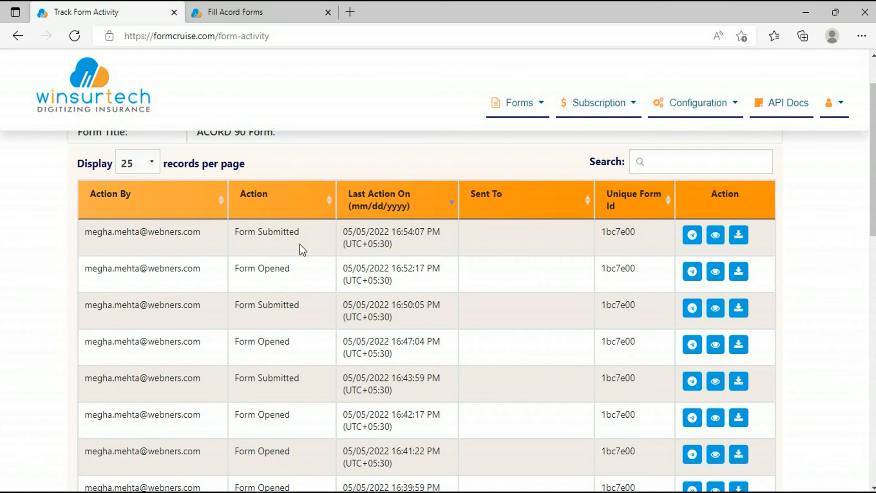
pyautogui.moveTo(263, 248)
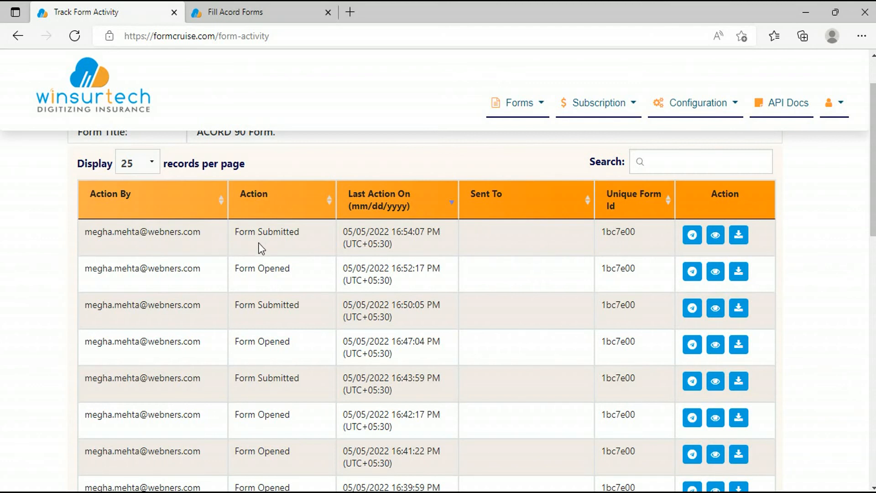
pyautogui.moveTo(398, 219)
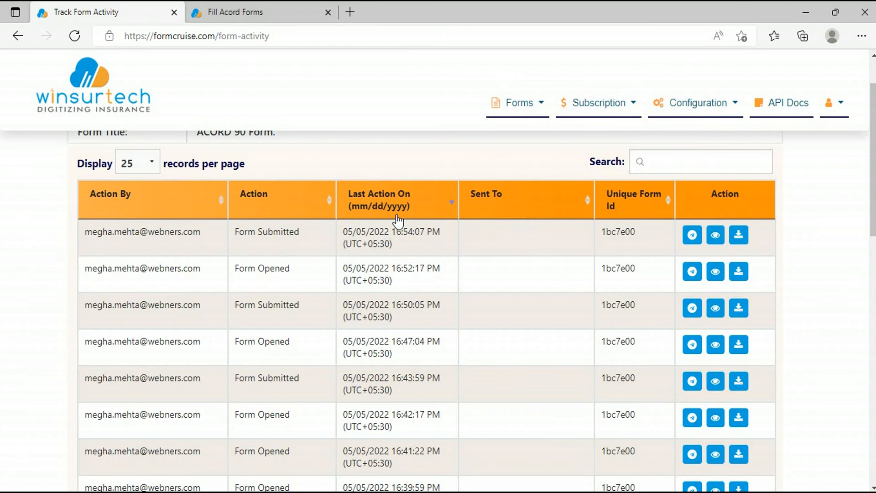
pyautogui.moveTo(715, 234)
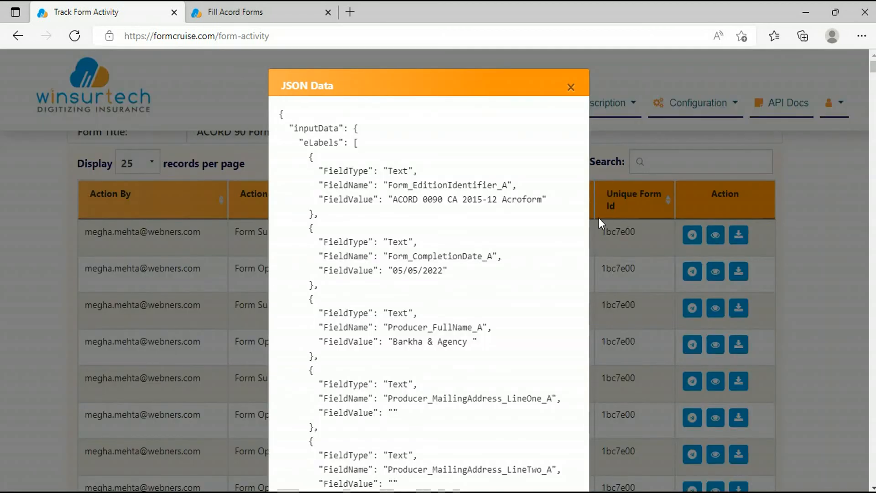
# Review the latest submission's JSON data and return to the winsurtech home page
pyautogui.scroll(-3)
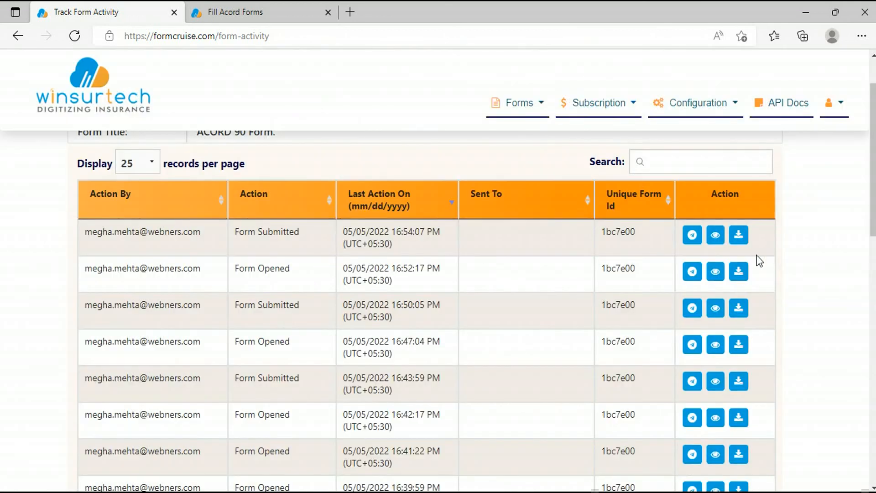
pyautogui.moveTo(664, 282)
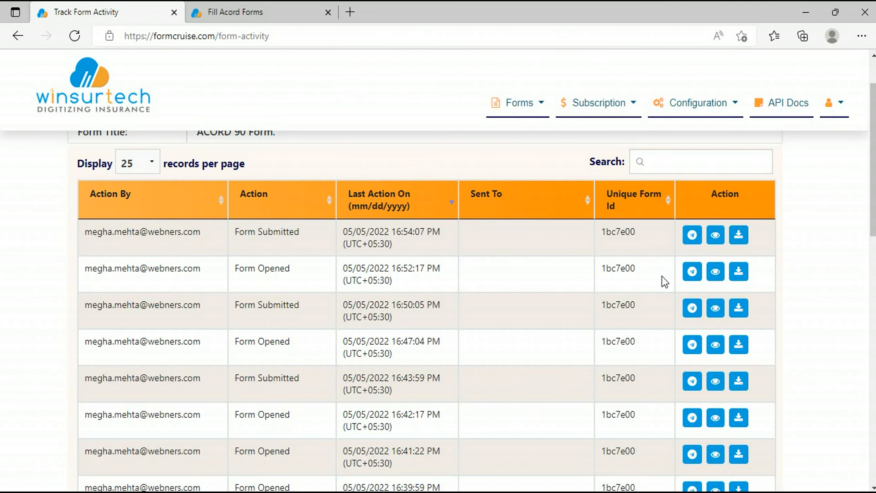
pyautogui.click(93, 84)
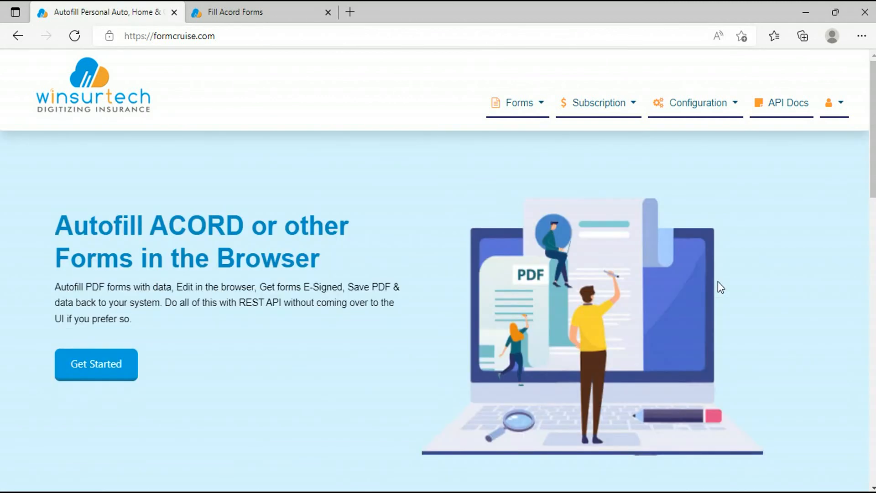